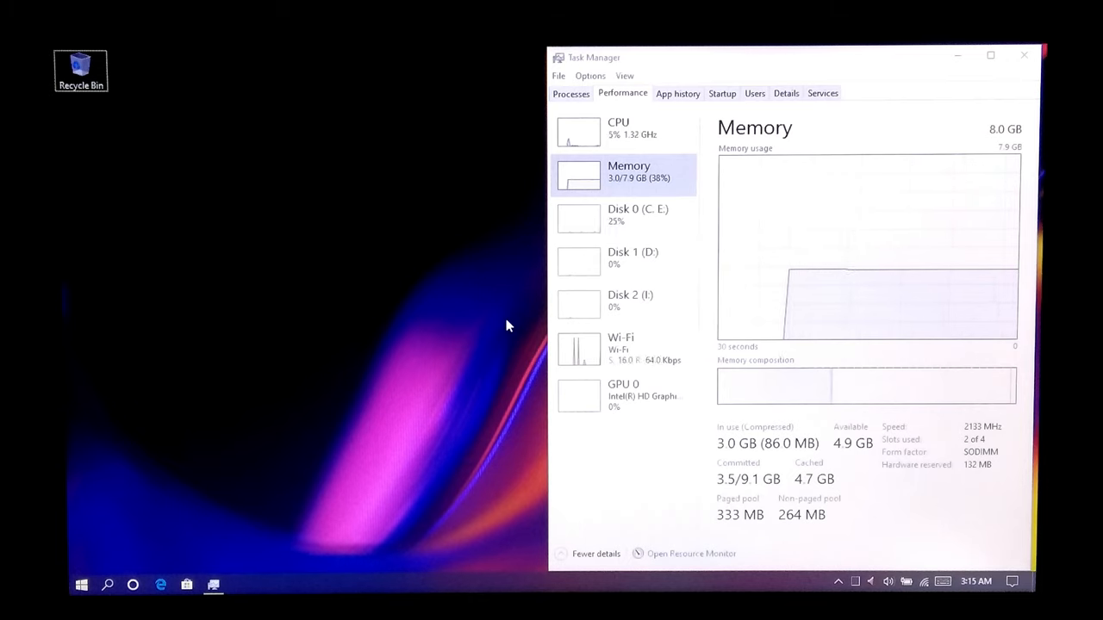
pyautogui.moveTo(491, 336)
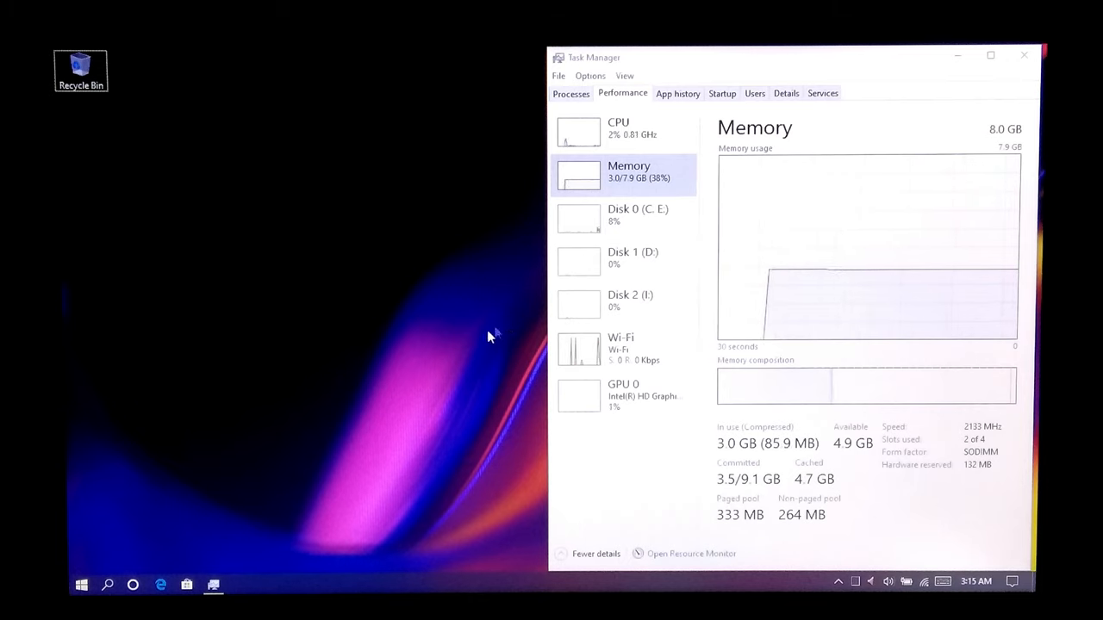
# Step: Search Bing in Edge for 'empty standby list' and open the wj32 result
pyautogui.click(161, 586)
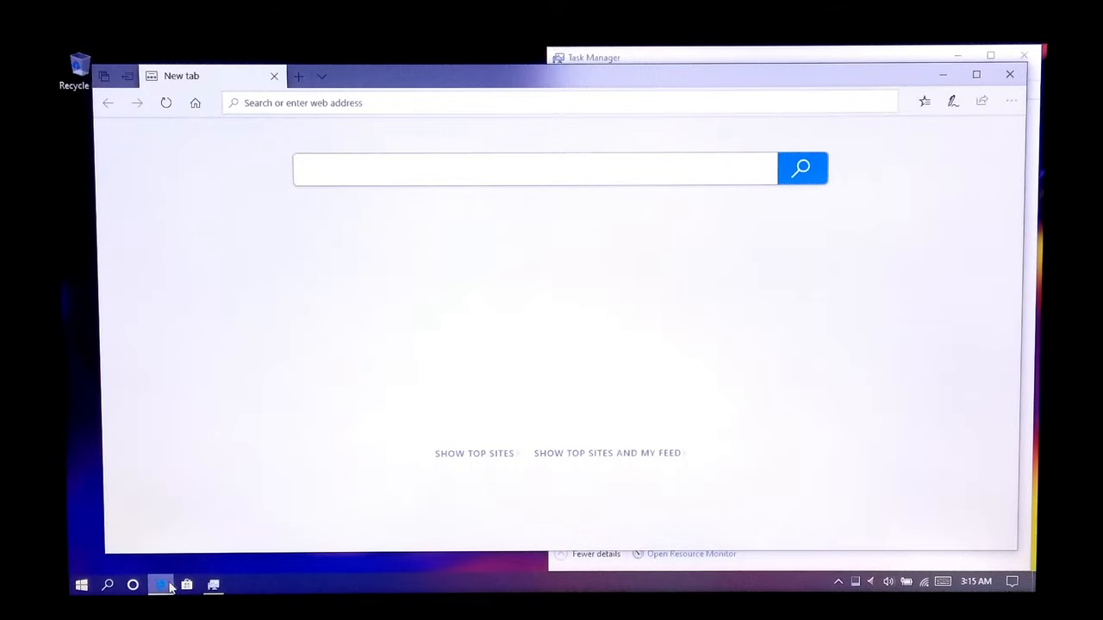
pyautogui.click(534, 169)
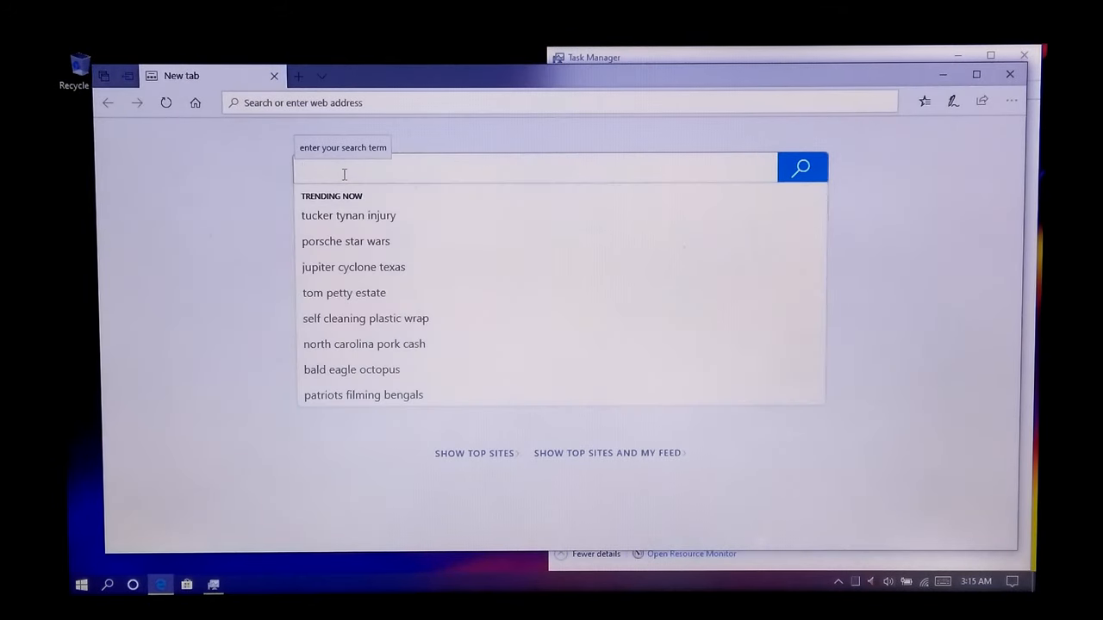
pyautogui.write('empty standby list')
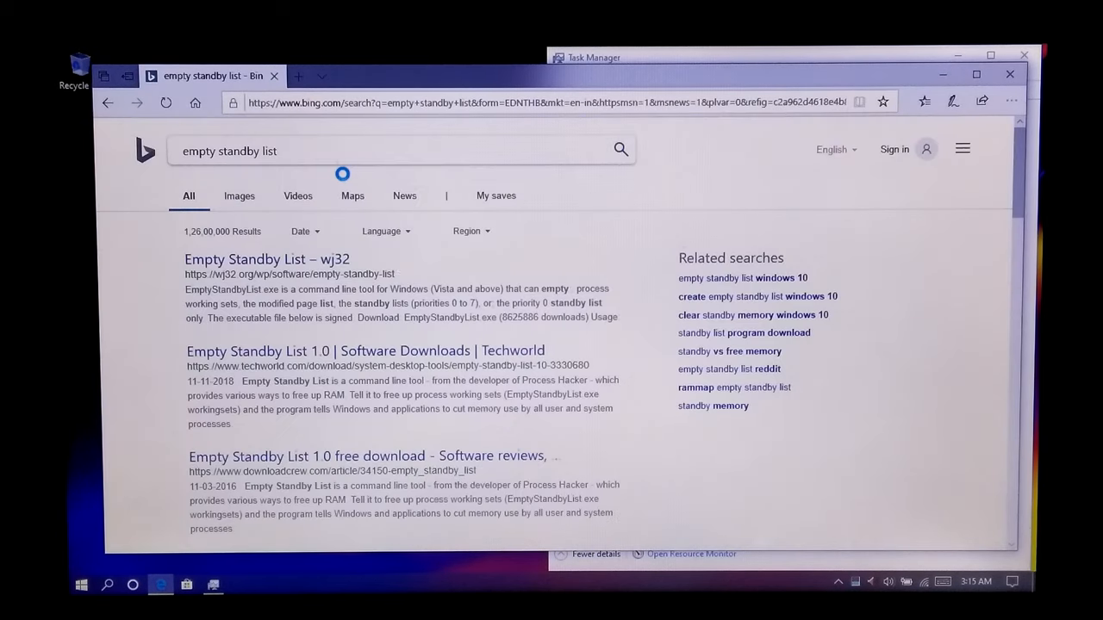
pyautogui.moveTo(267, 258)
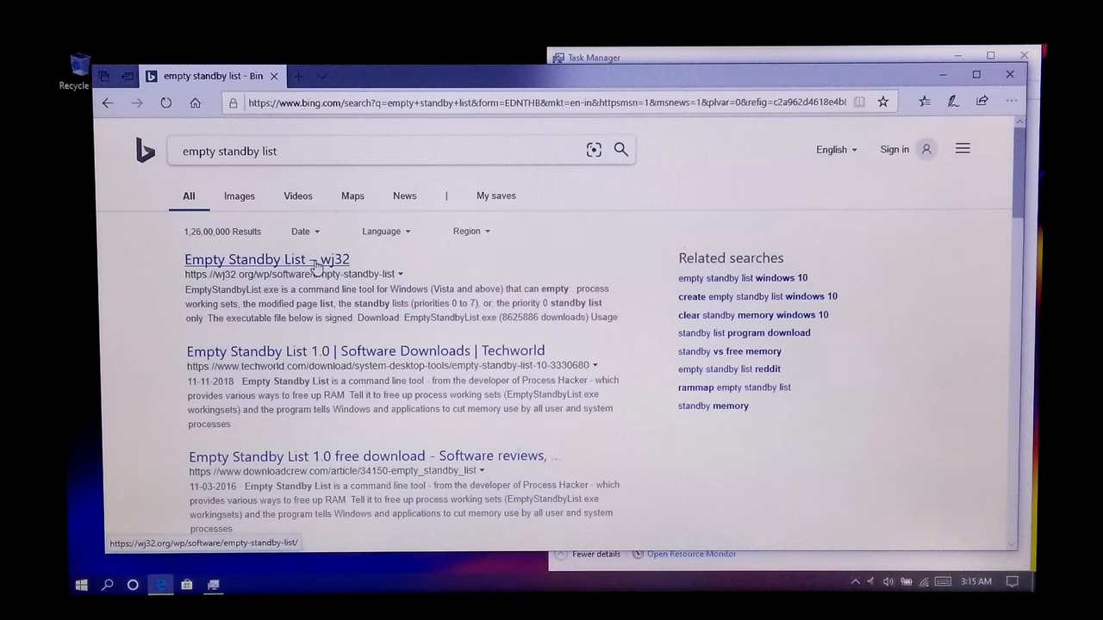
pyautogui.click(267, 258)
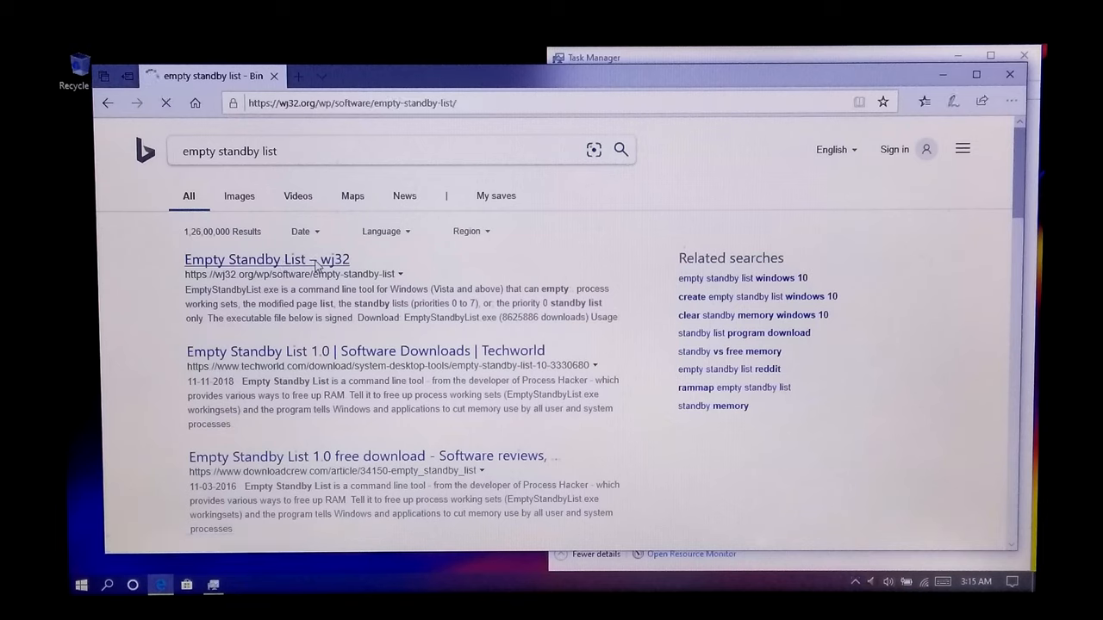
# Step: Download EmptyStandbyList.exe from wj32, save it to the Desktop, and close Edge
pyautogui.click(267, 258)
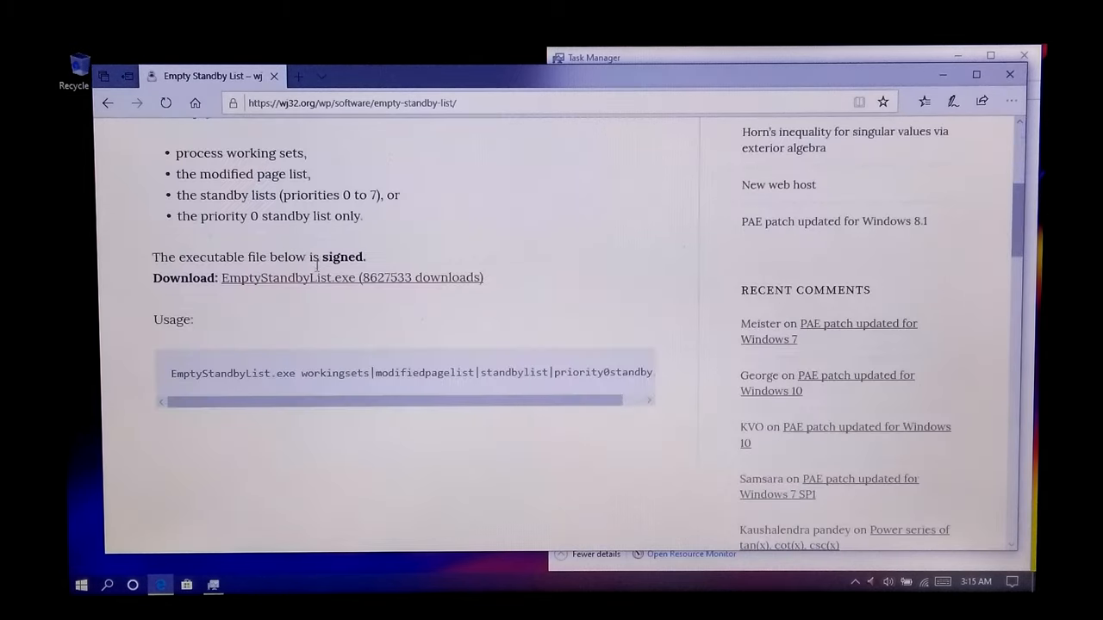
pyautogui.moveTo(374, 285)
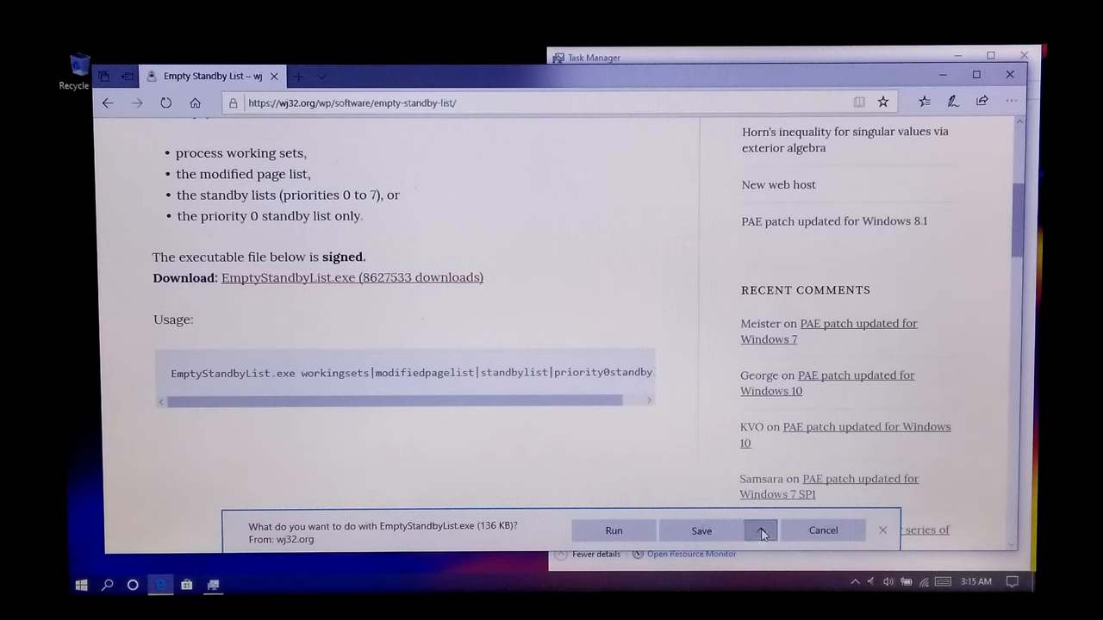
pyautogui.click(700, 531)
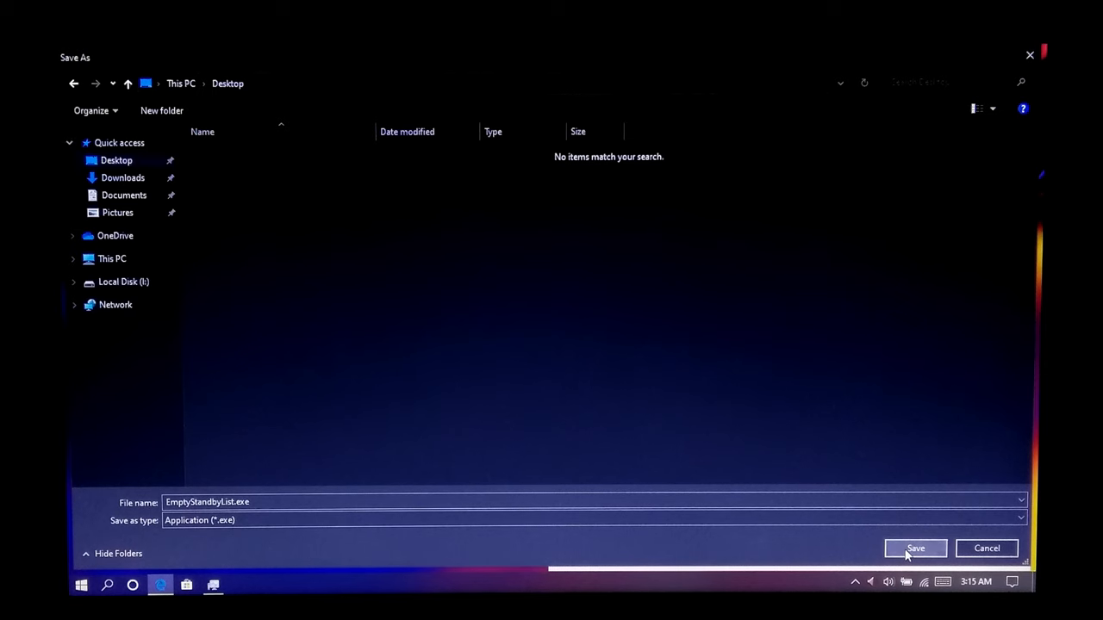
pyautogui.click(915, 548)
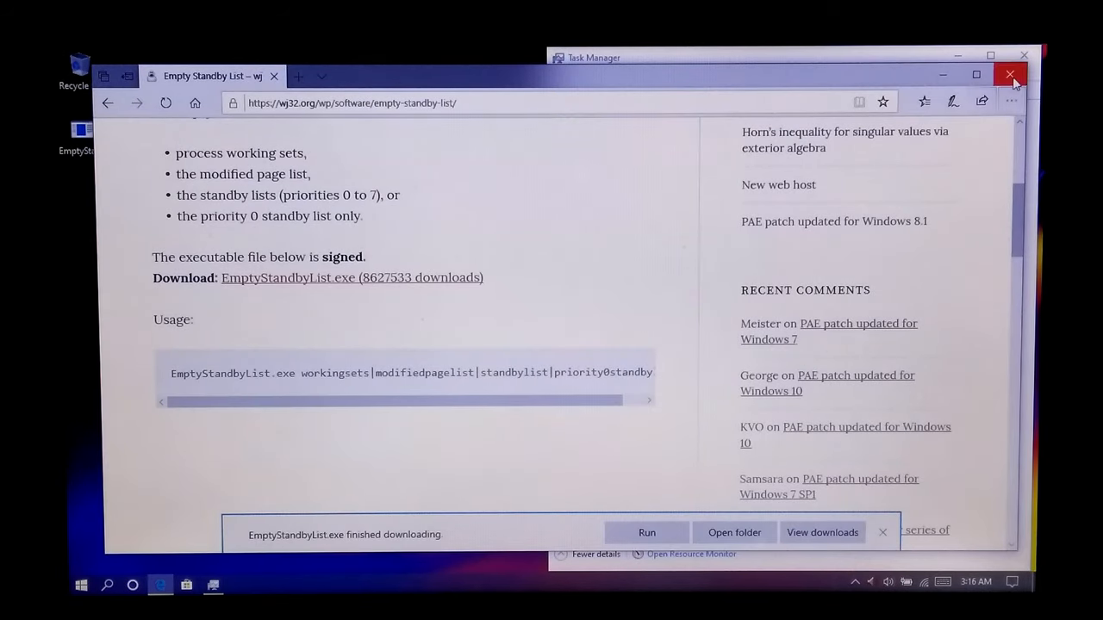
pyautogui.click(1010, 74)
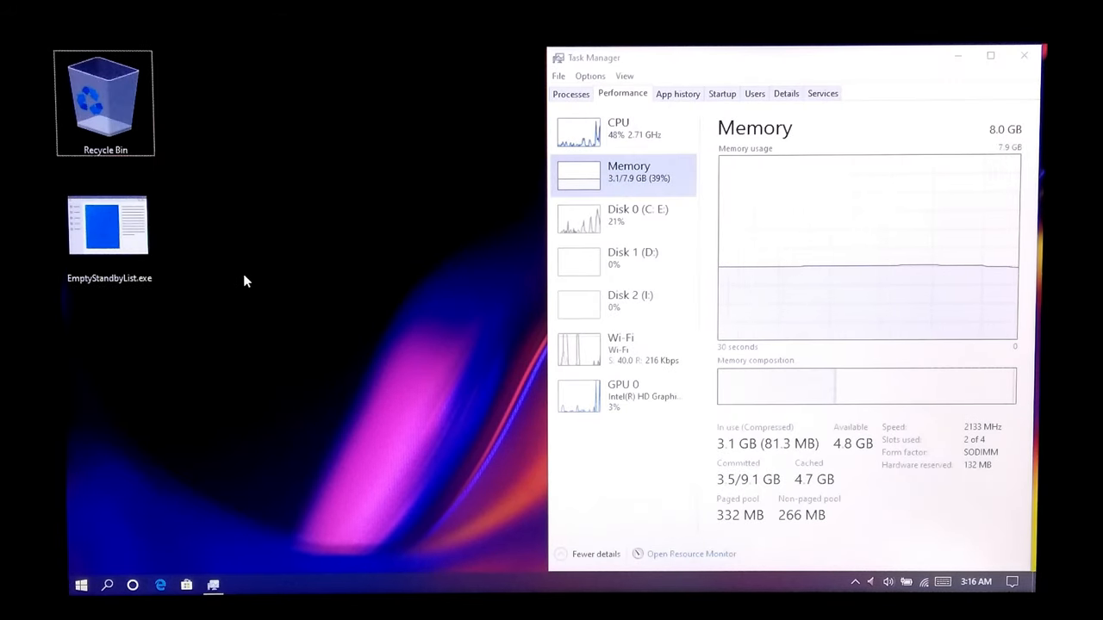
# Step: Find Task Scheduler through Windows Search and run it as administrator
pyautogui.click(107, 226)
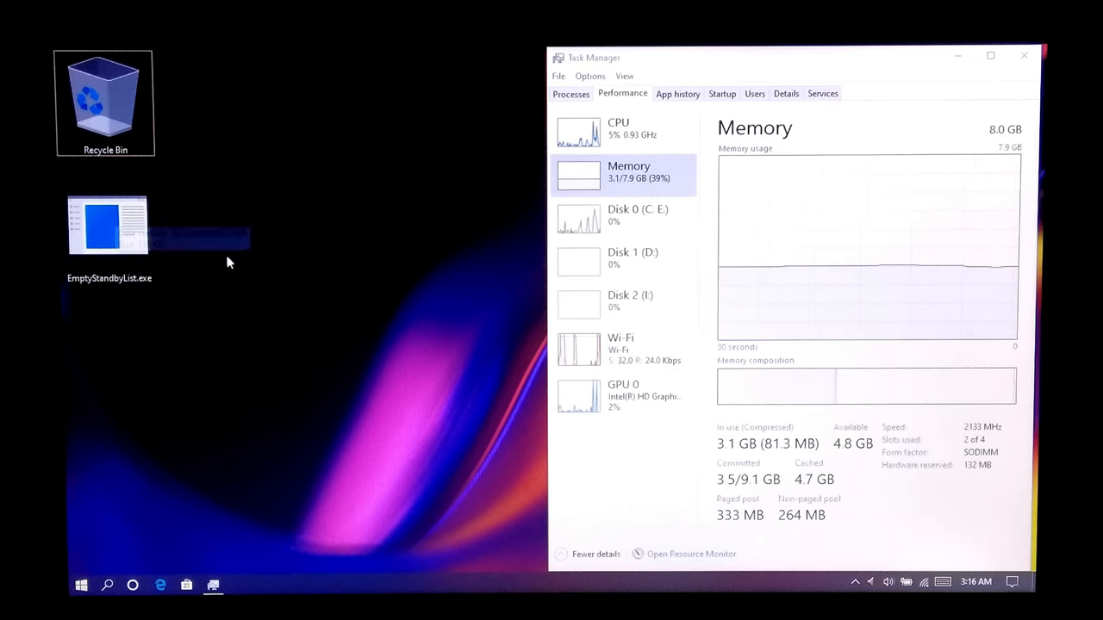
pyautogui.click(81, 586)
pyautogui.write('task')
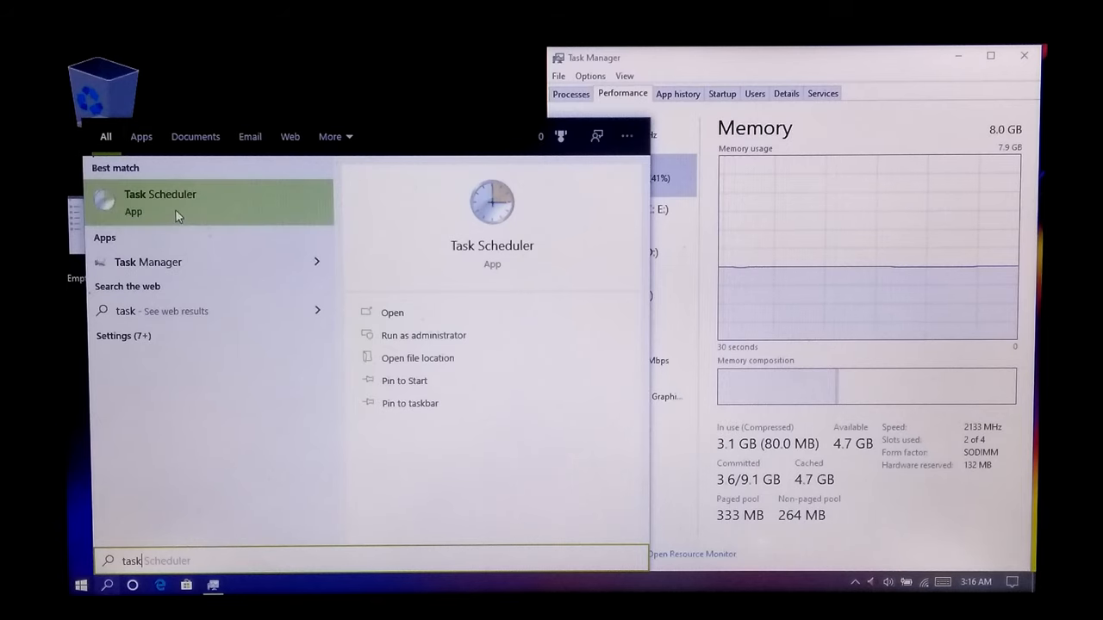
pyautogui.rightClick(160, 203)
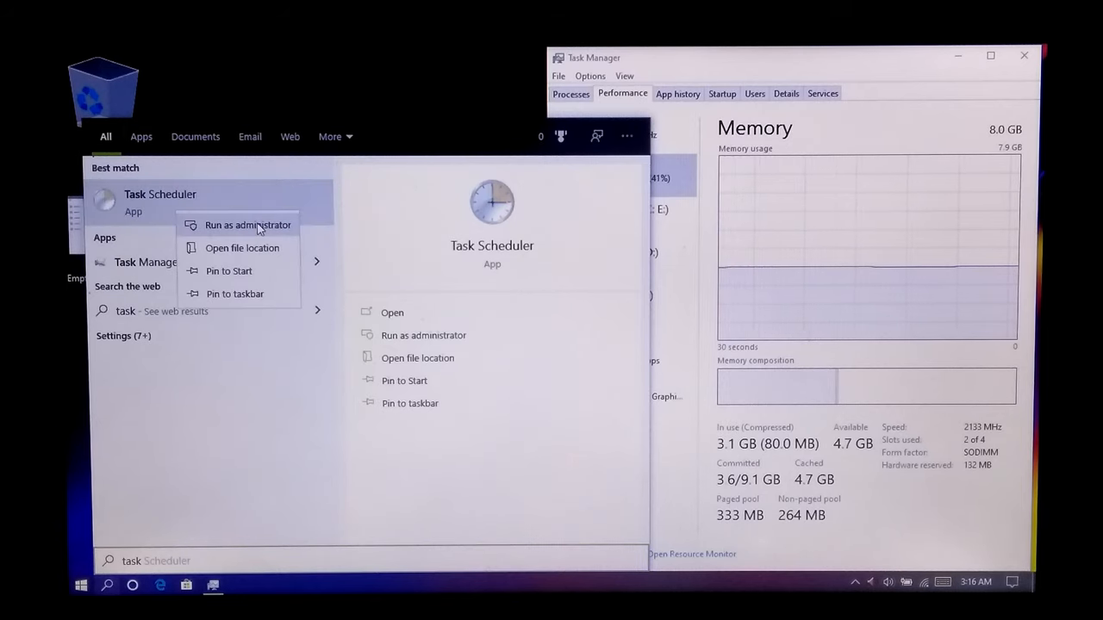
pyautogui.click(248, 224)
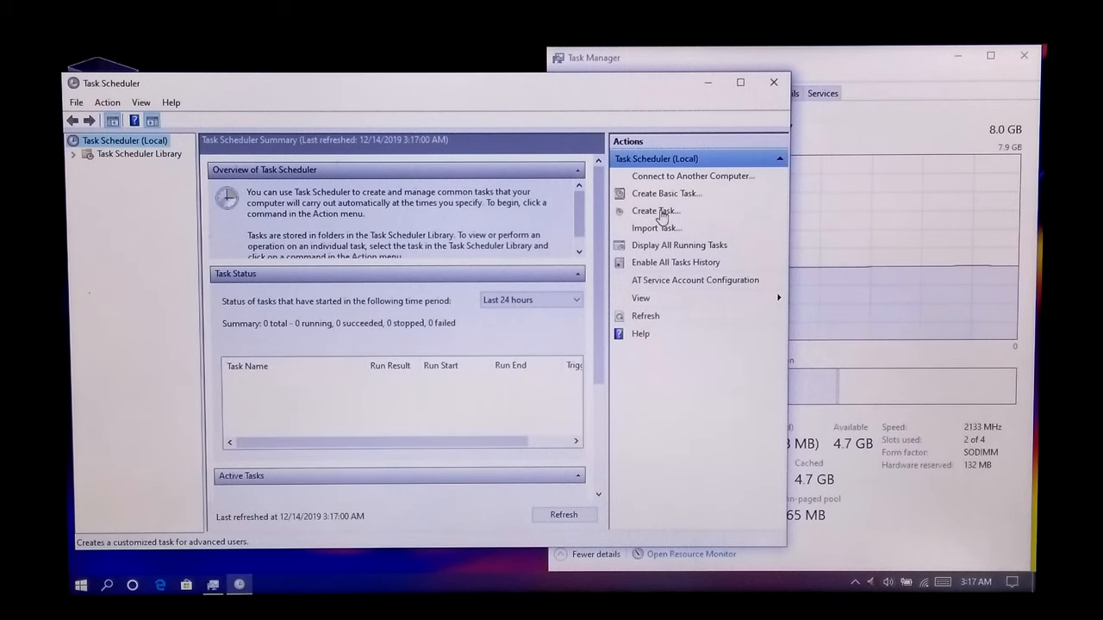
# Step: Create a new task and name it 'Cached File Cleaner'
pyautogui.click(654, 210)
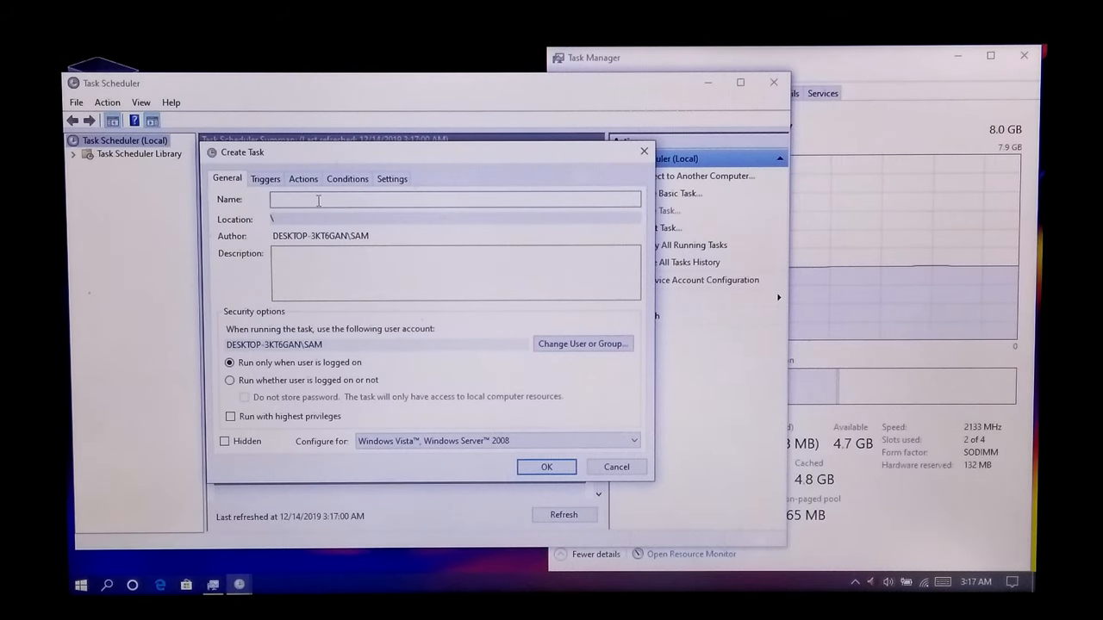
pyautogui.write('Cached')
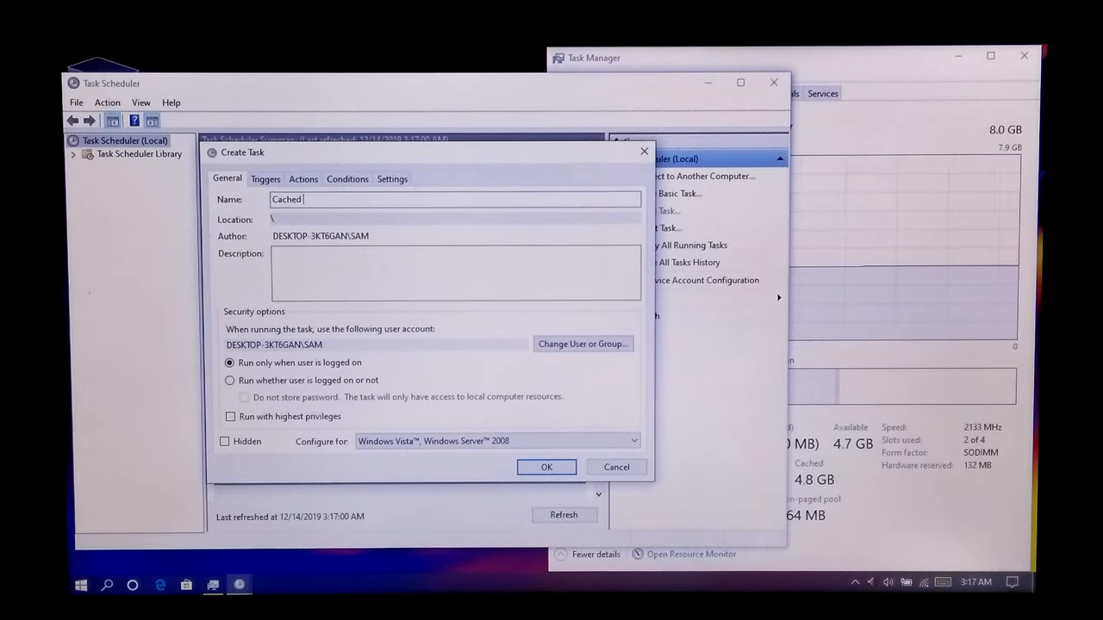
pyautogui.write('File Cleaner')
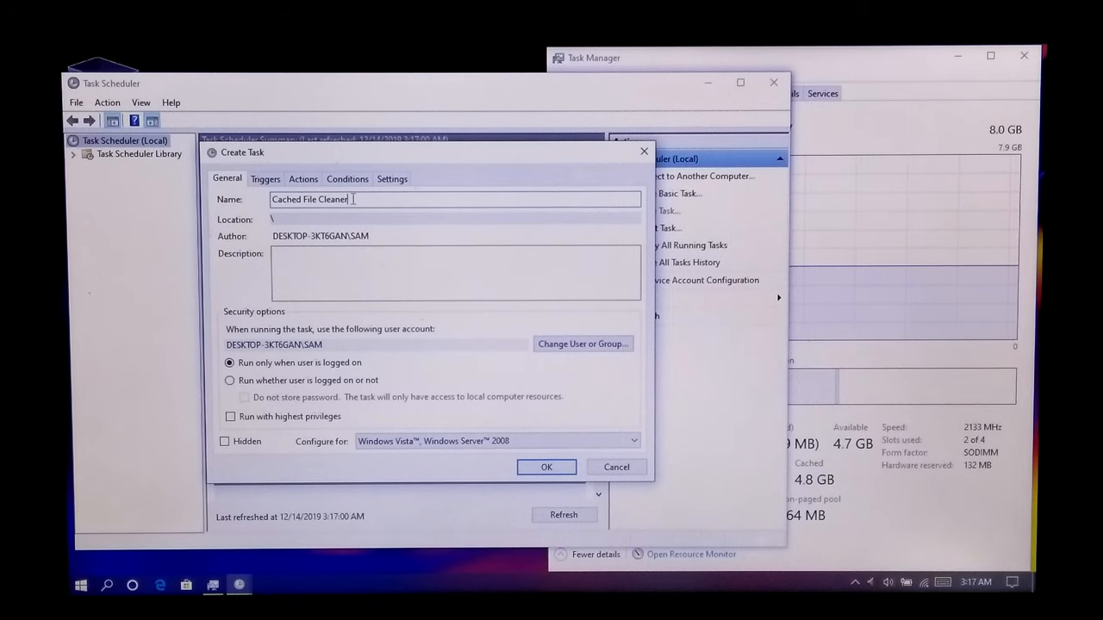
# Step: Search all users and groups and select the SYSTEM account to run the task
pyautogui.click(582, 344)
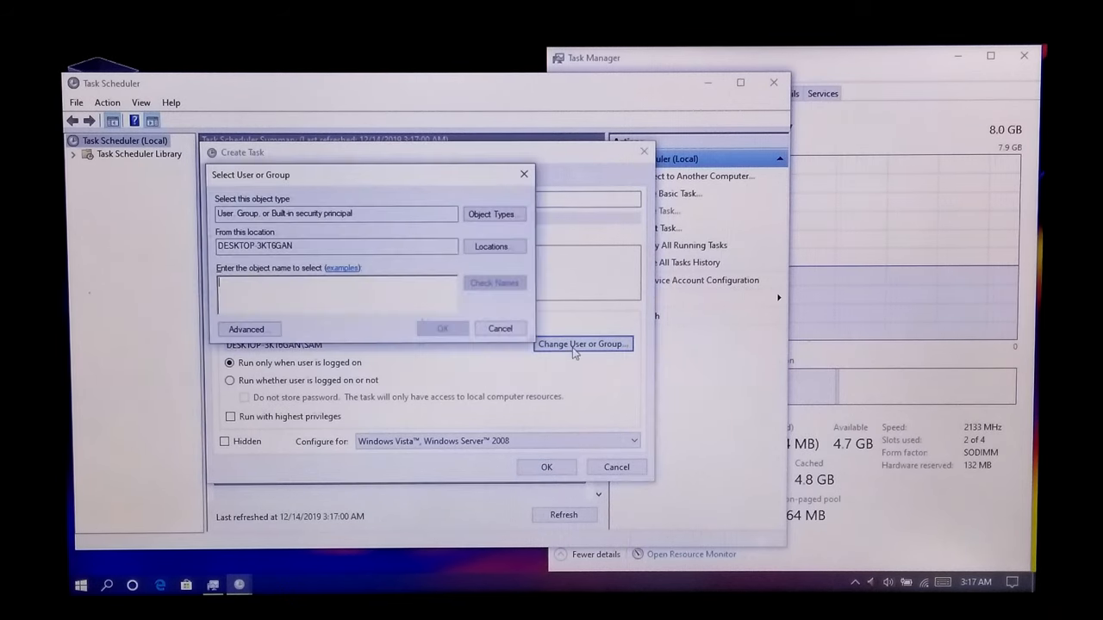
pyautogui.click(245, 329)
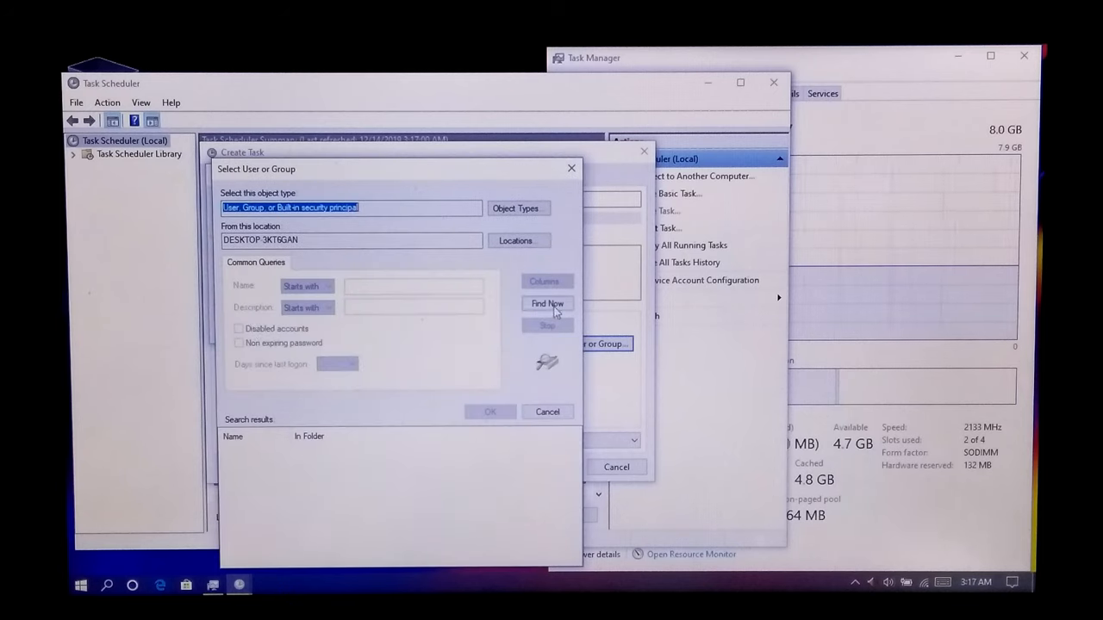
pyautogui.click(546, 303)
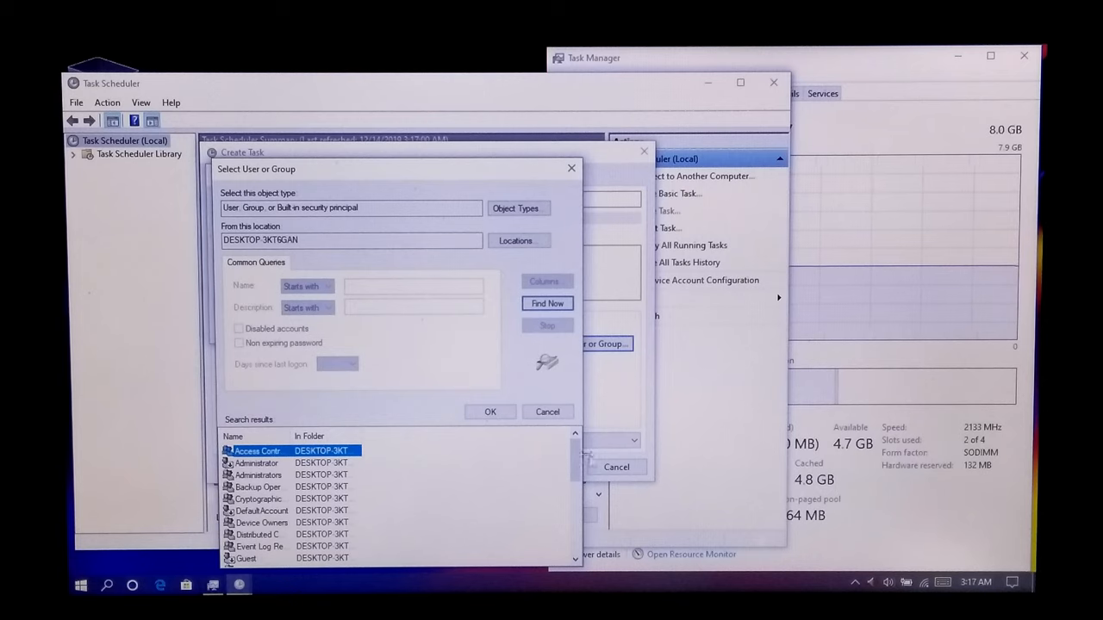
pyautogui.scroll(-3)
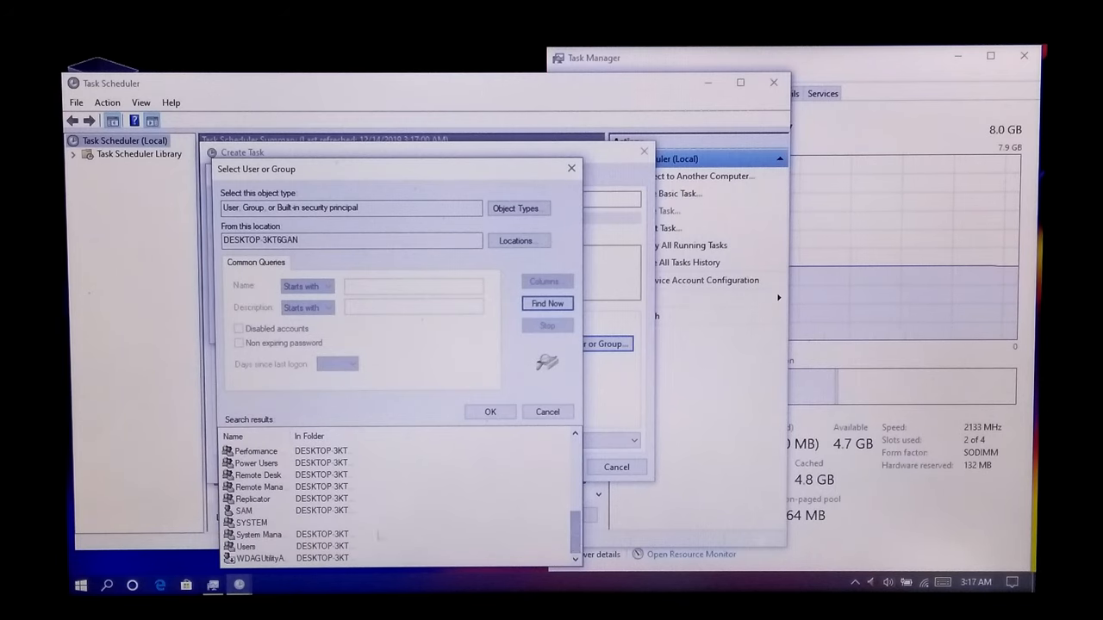
pyautogui.click(252, 522)
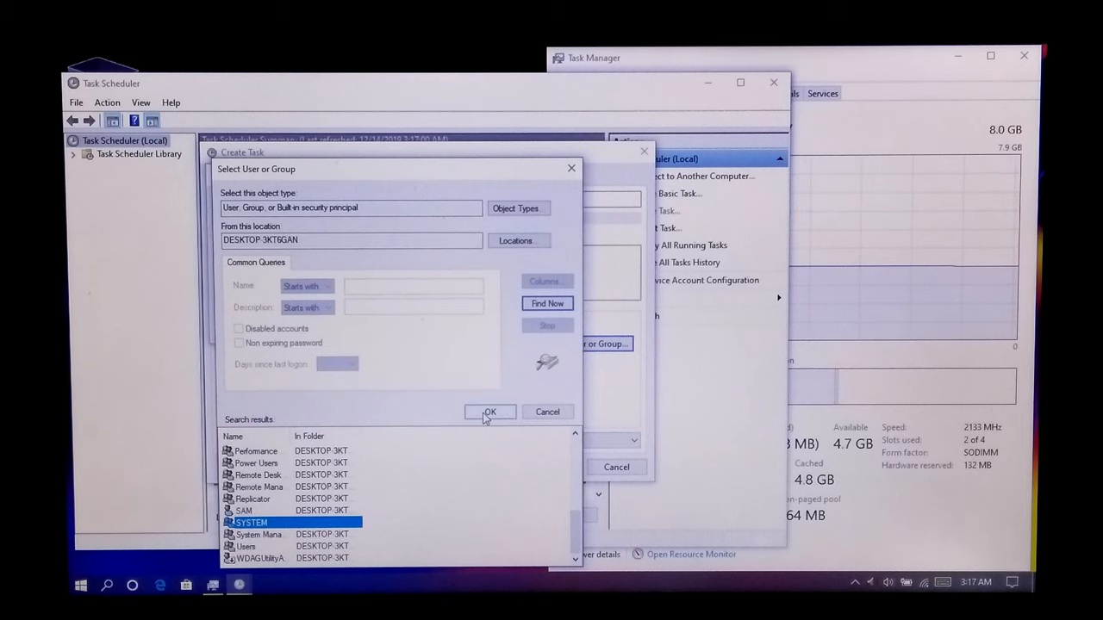
pyautogui.click(490, 412)
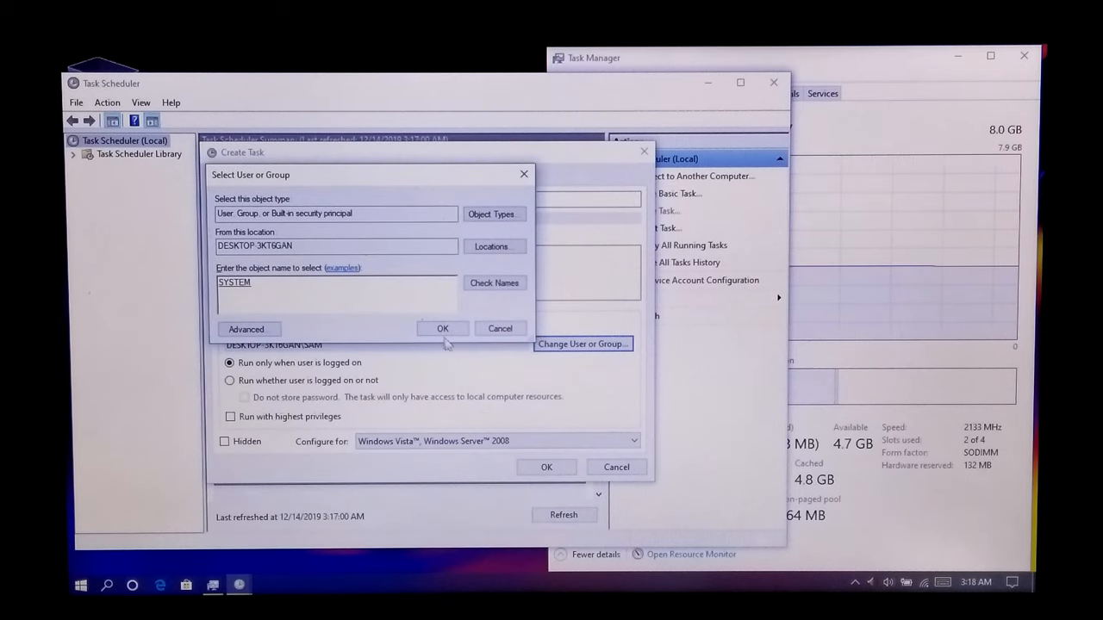
# Step: Apply NT AUTHORITY\SYSTEM as run-as account, enable highest privileges, configure for Windows 10
pyautogui.click(441, 328)
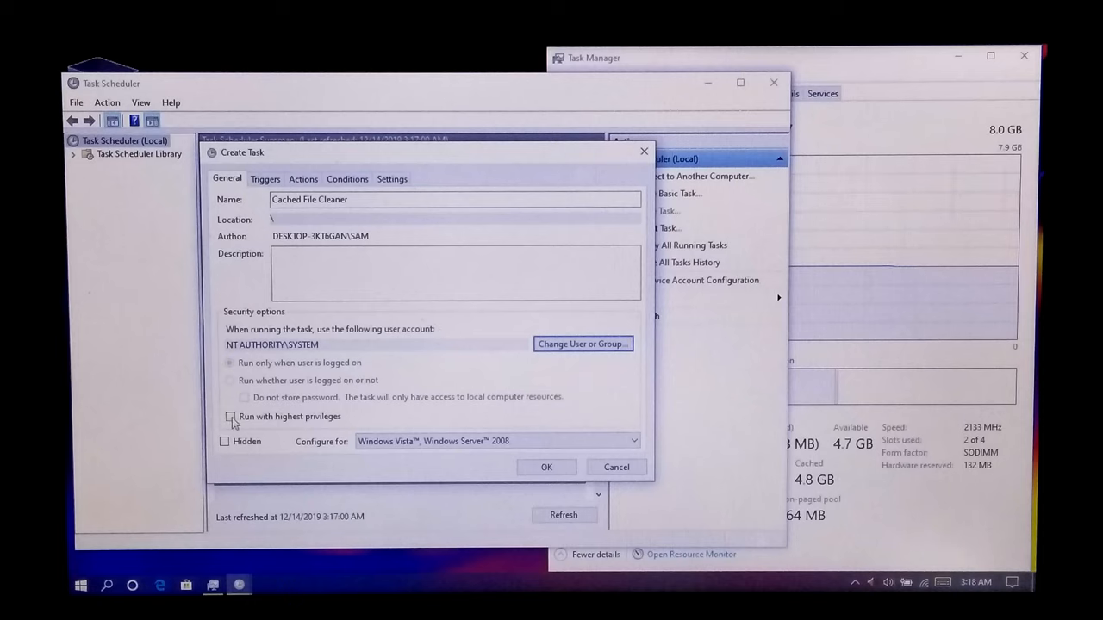
pyautogui.click(231, 415)
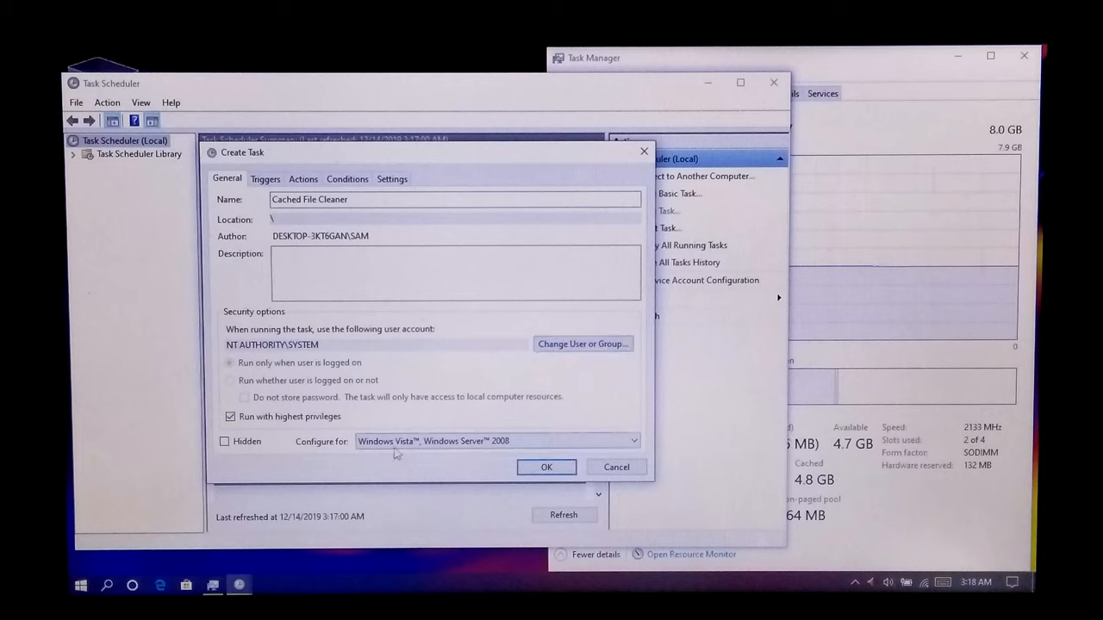
pyautogui.click(634, 441)
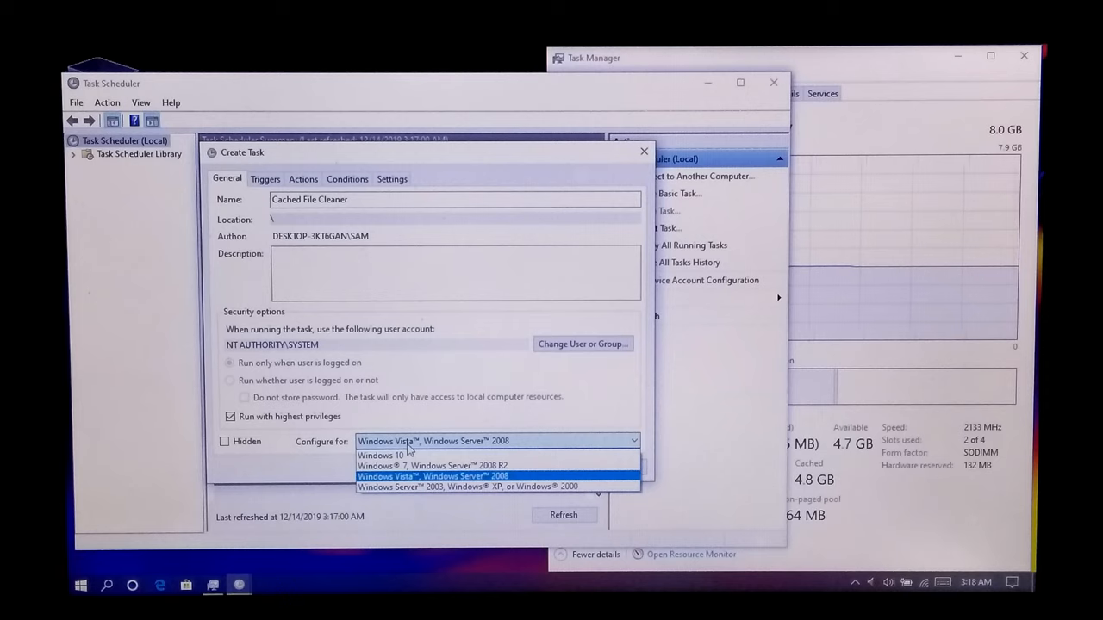
pyautogui.moveTo(381, 455)
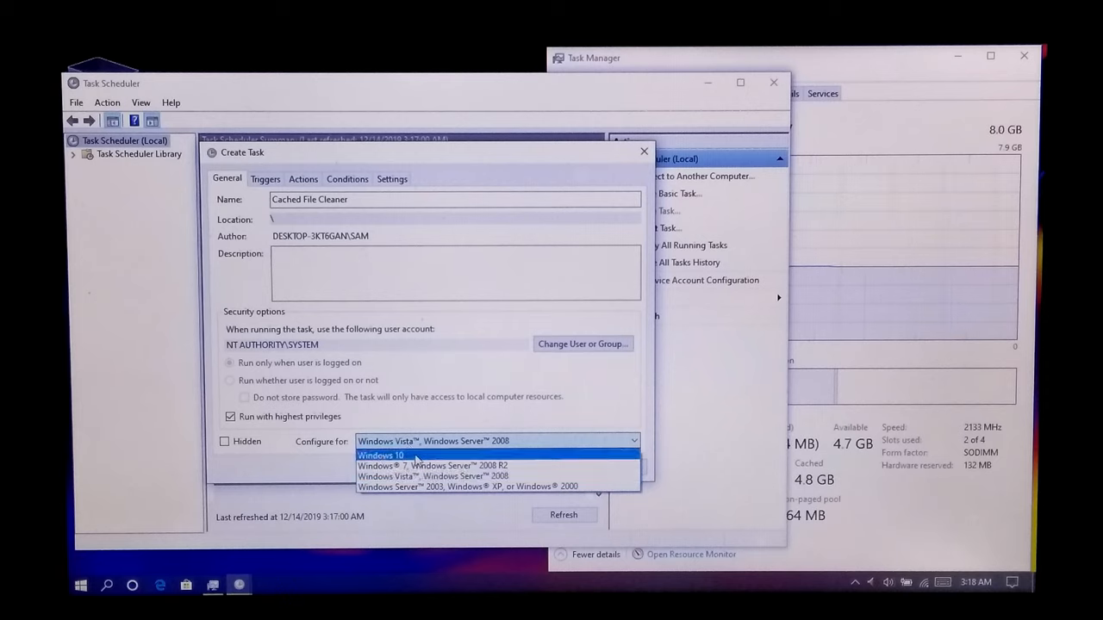
pyautogui.click(379, 455)
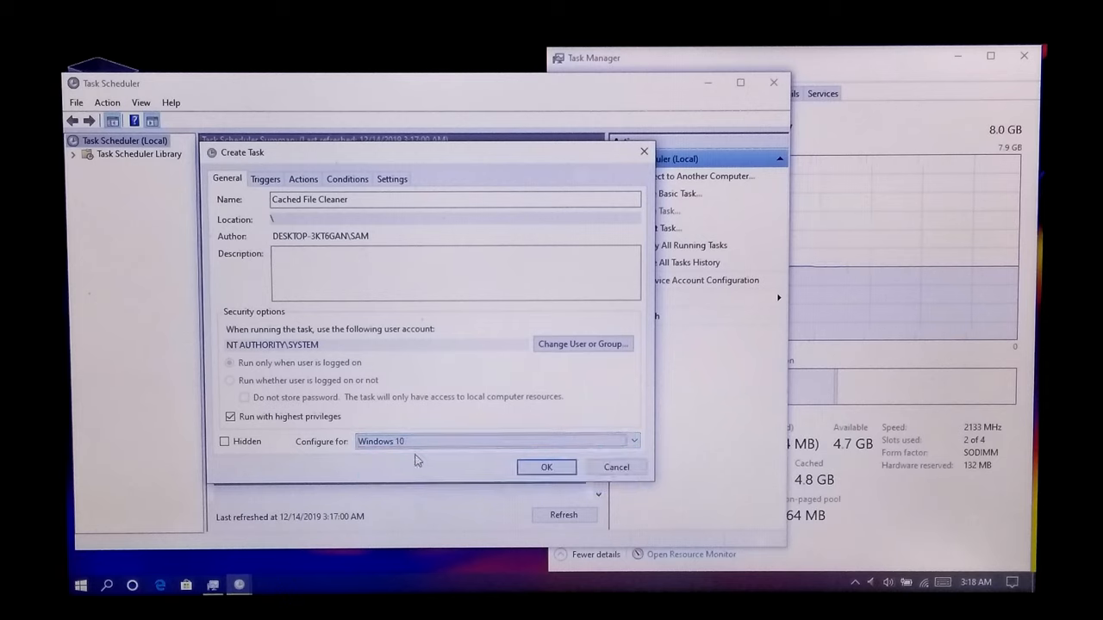
# Step: Add a one-time trigger repeating every 5 minutes for an indefinite duration
pyautogui.click(265, 177)
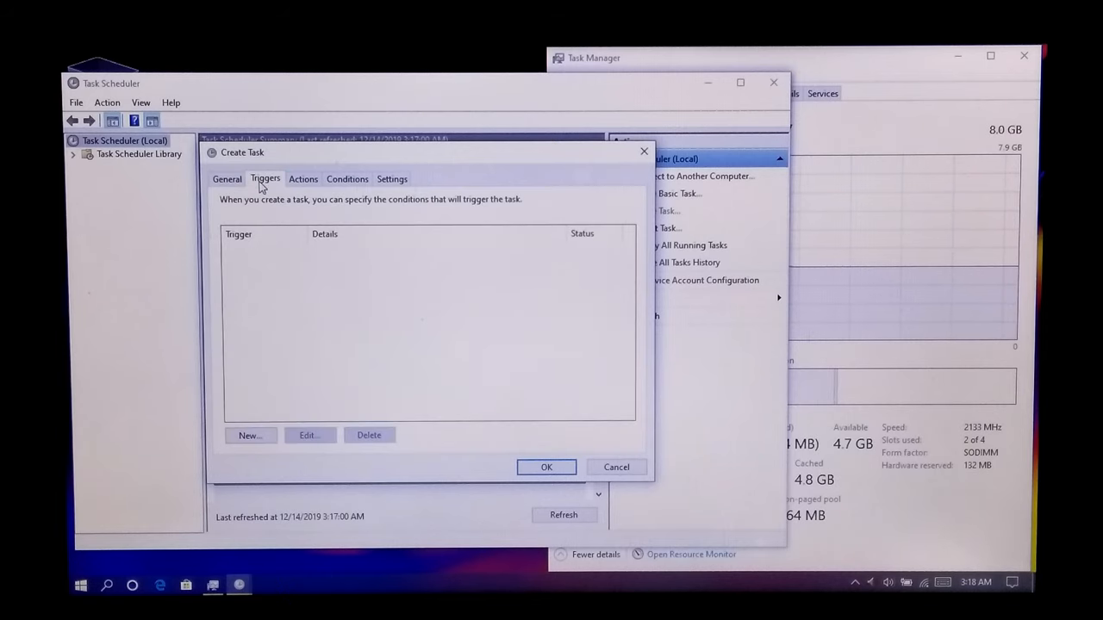
pyautogui.moveTo(262, 434)
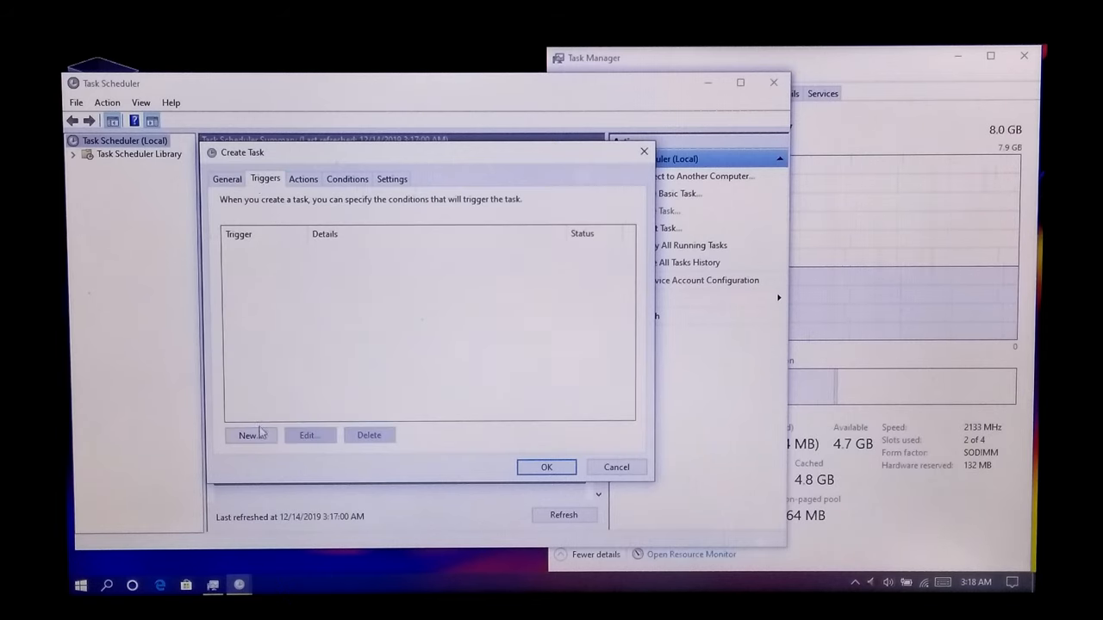
pyautogui.click(250, 434)
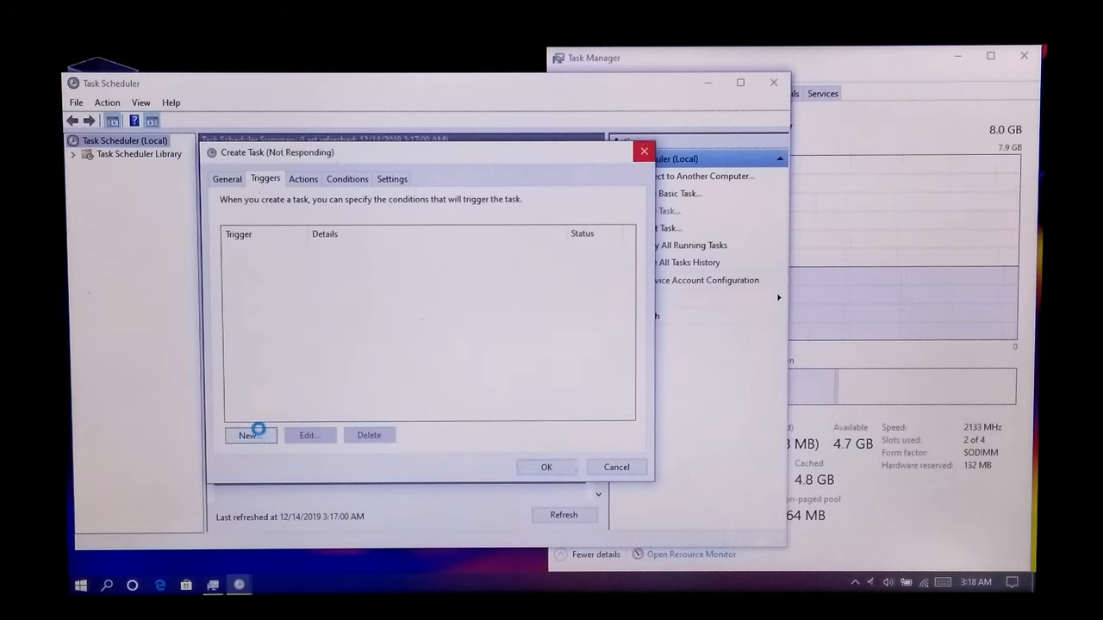
pyautogui.click(250, 435)
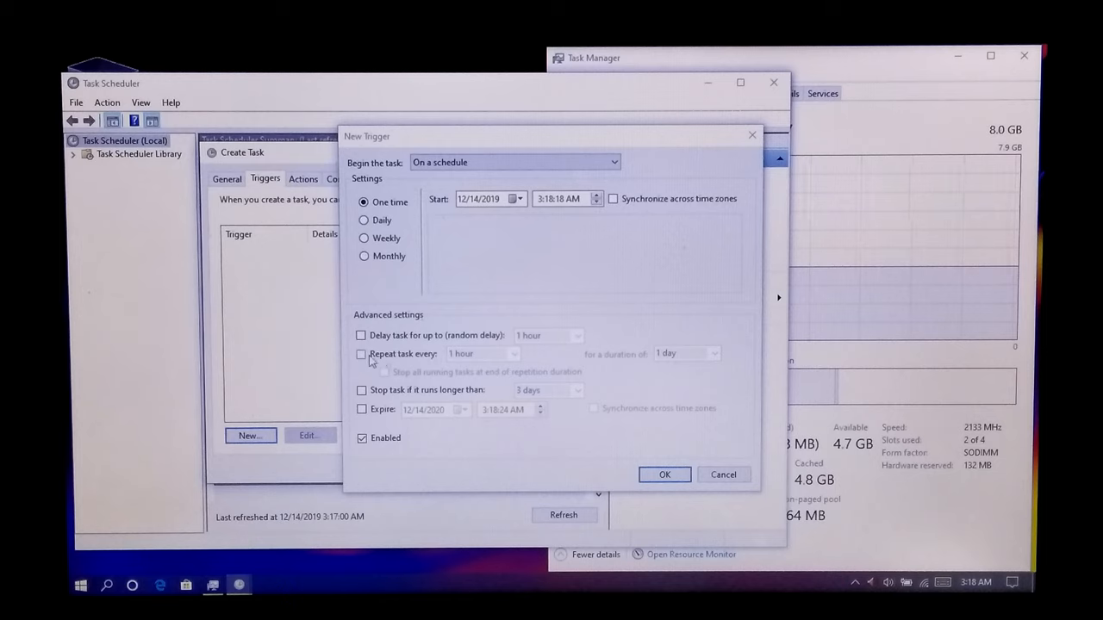
pyautogui.click(362, 355)
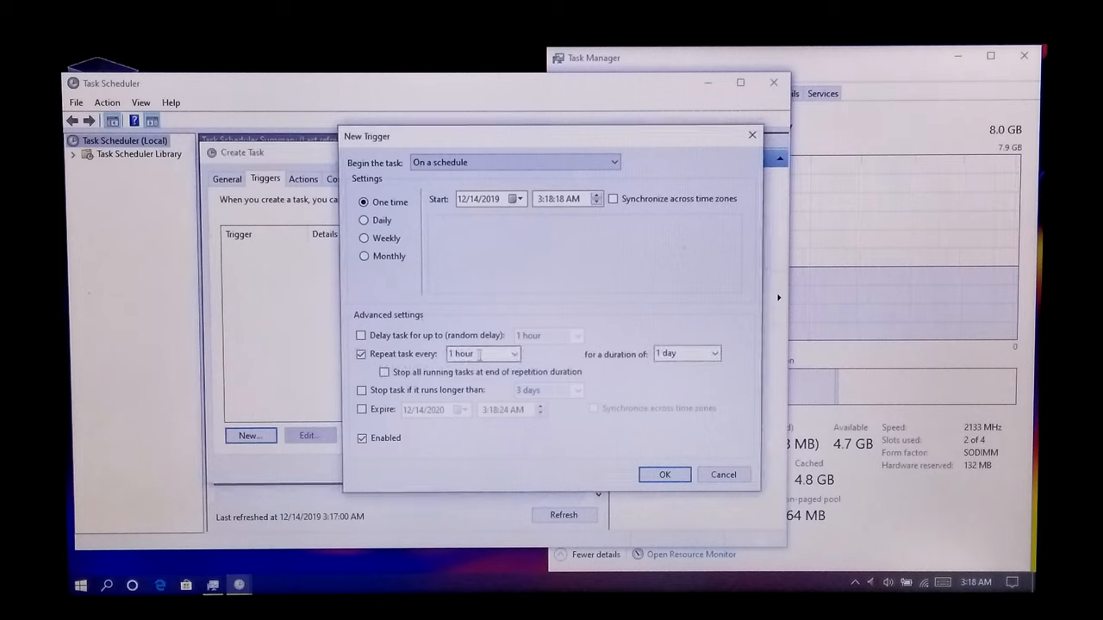
pyautogui.click(513, 354)
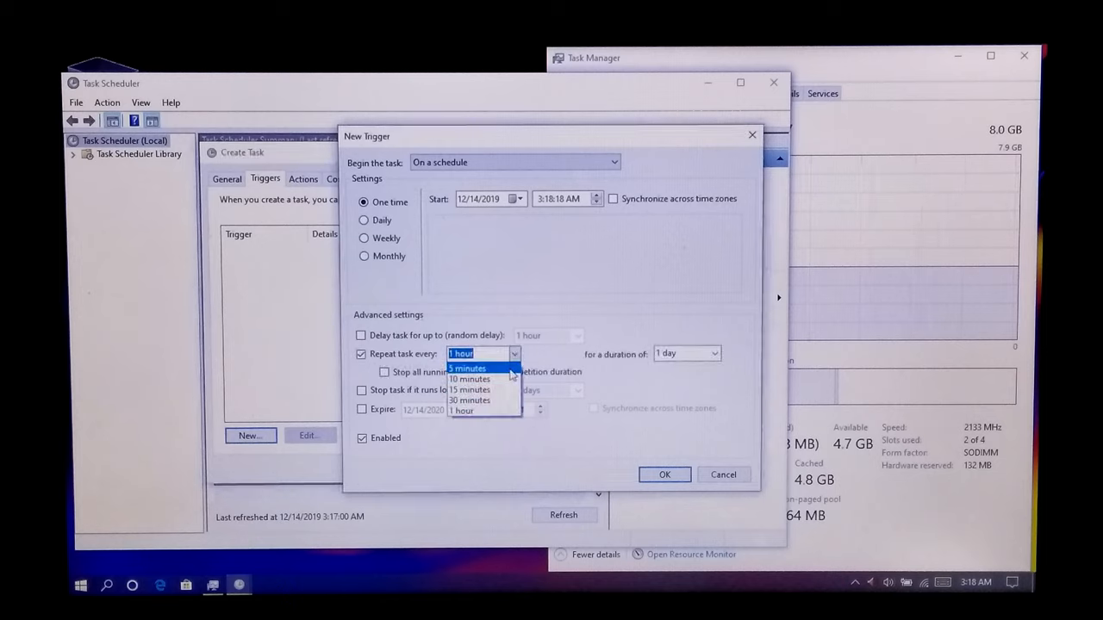
pyautogui.click(469, 369)
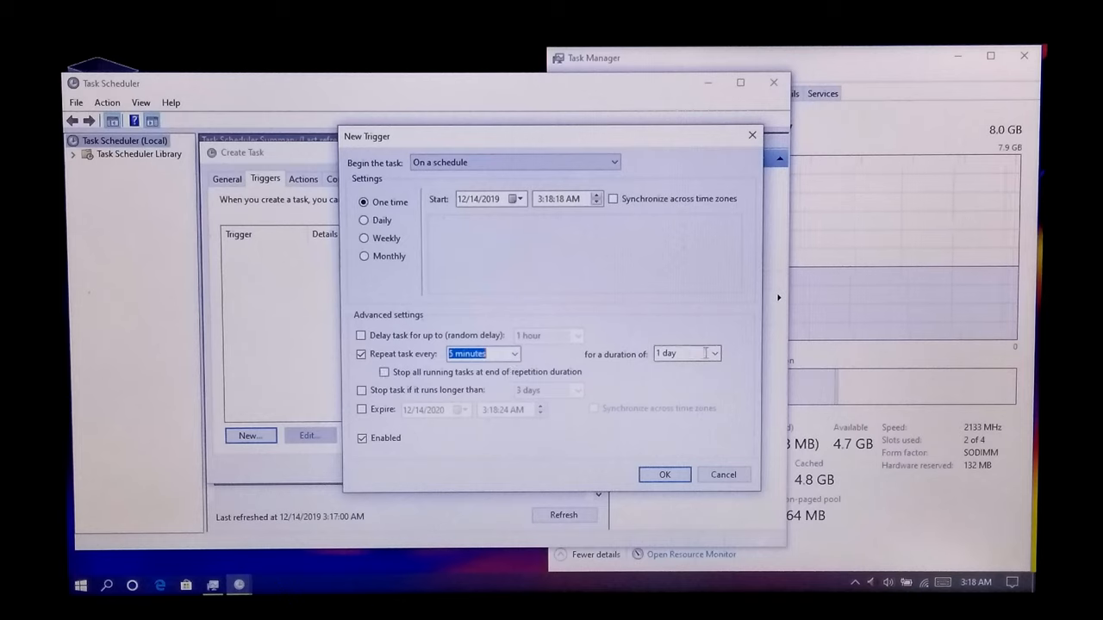
pyautogui.click(713, 354)
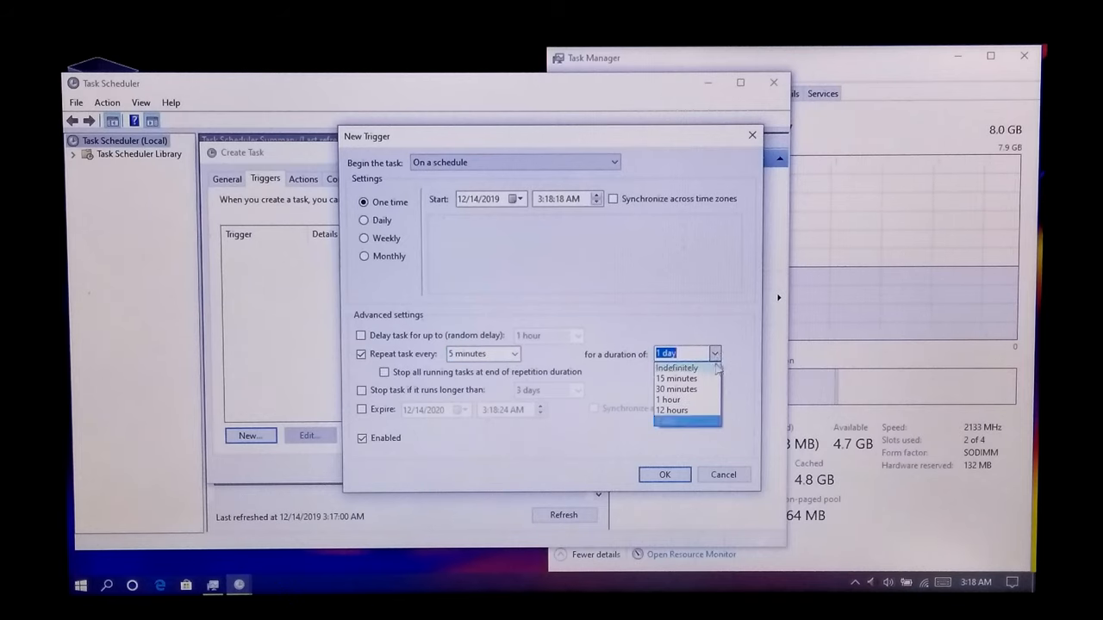
pyautogui.click(676, 369)
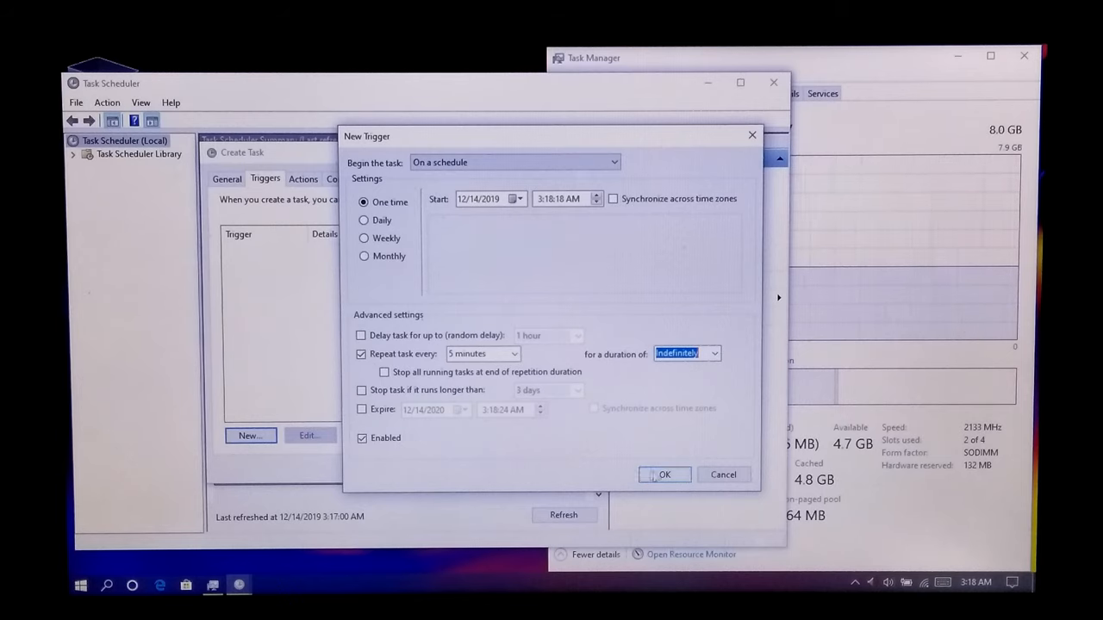
pyautogui.click(665, 476)
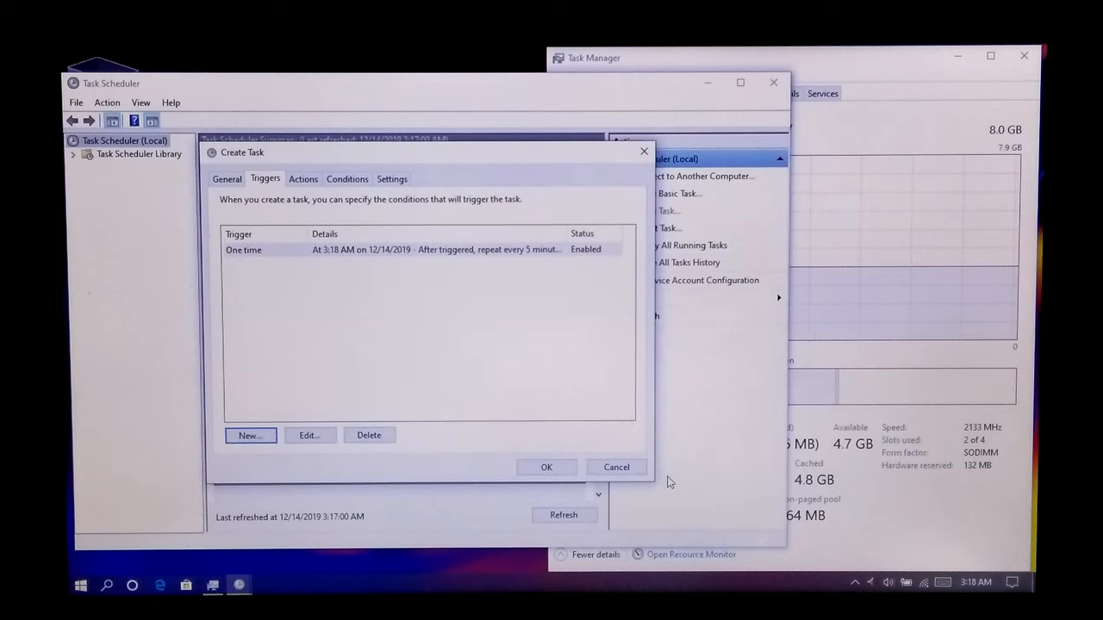
# Step: Add a new 'Start a program' action and browse for the program file
pyautogui.click(303, 178)
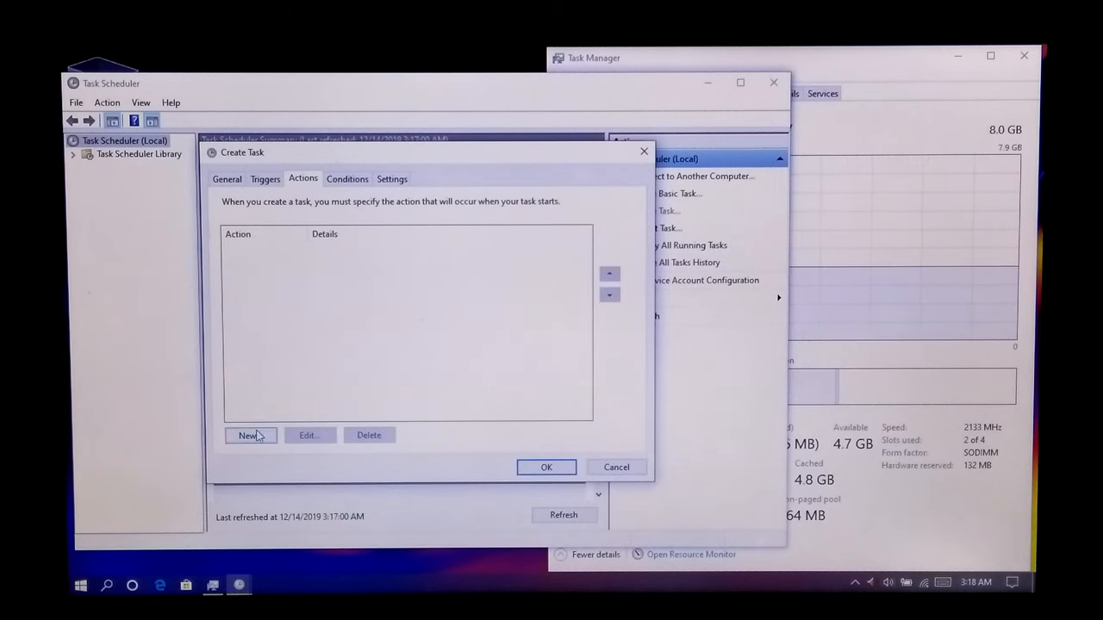
pyautogui.click(248, 434)
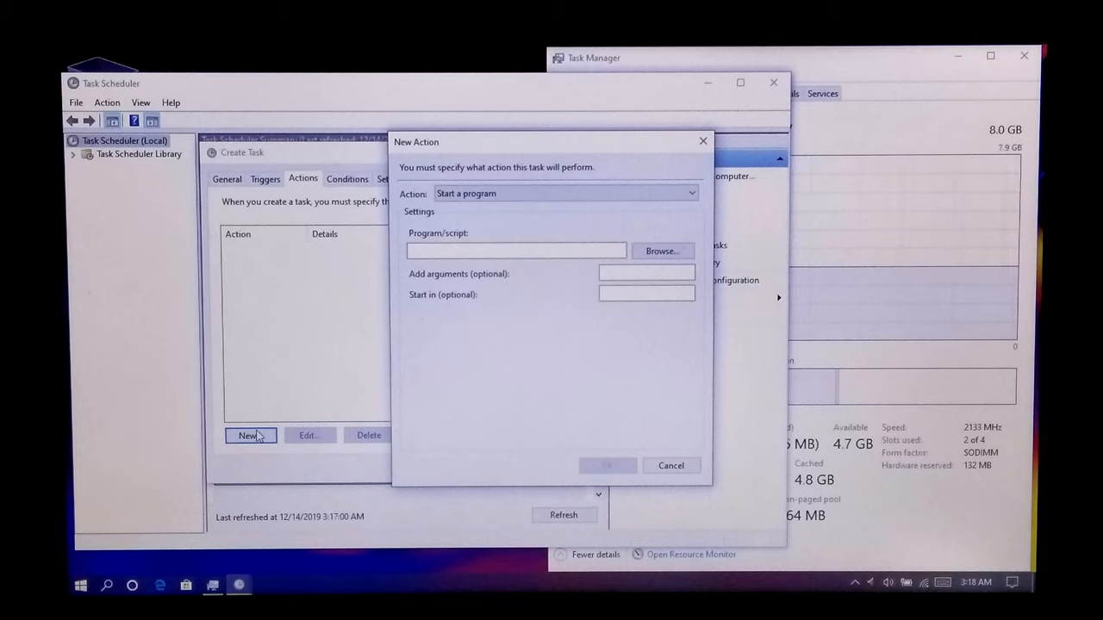
pyautogui.click(565, 193)
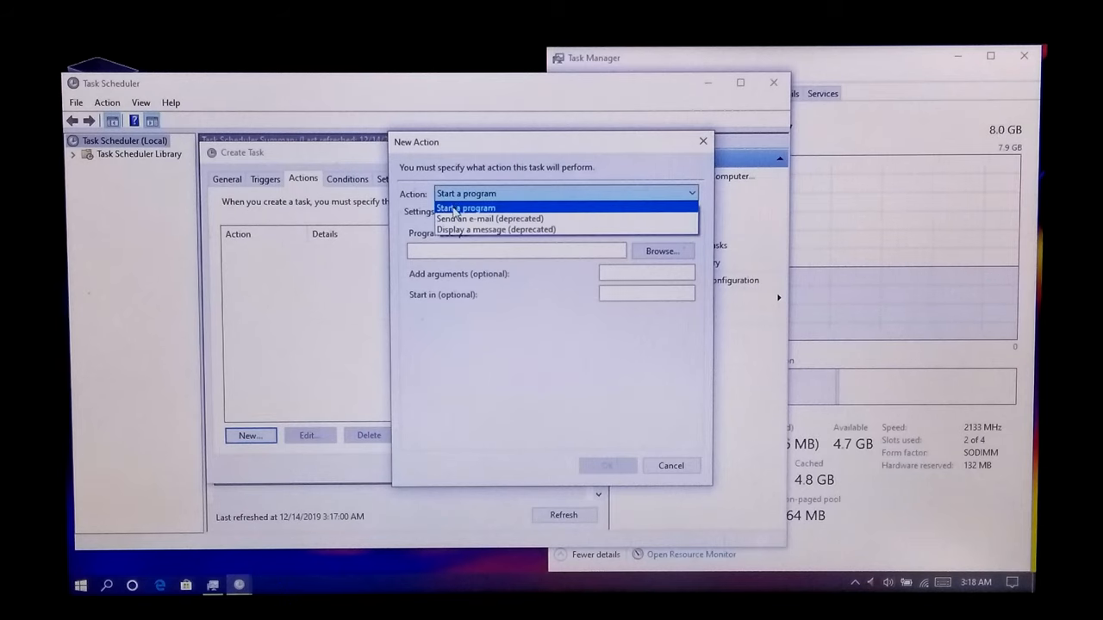
pyautogui.click(465, 206)
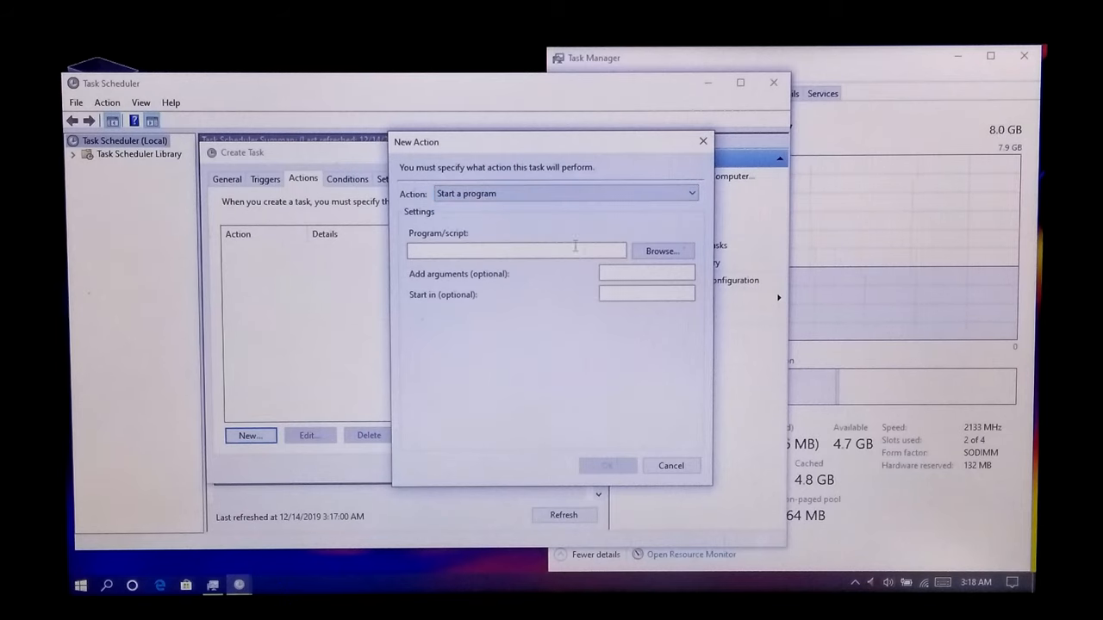
pyautogui.click(662, 252)
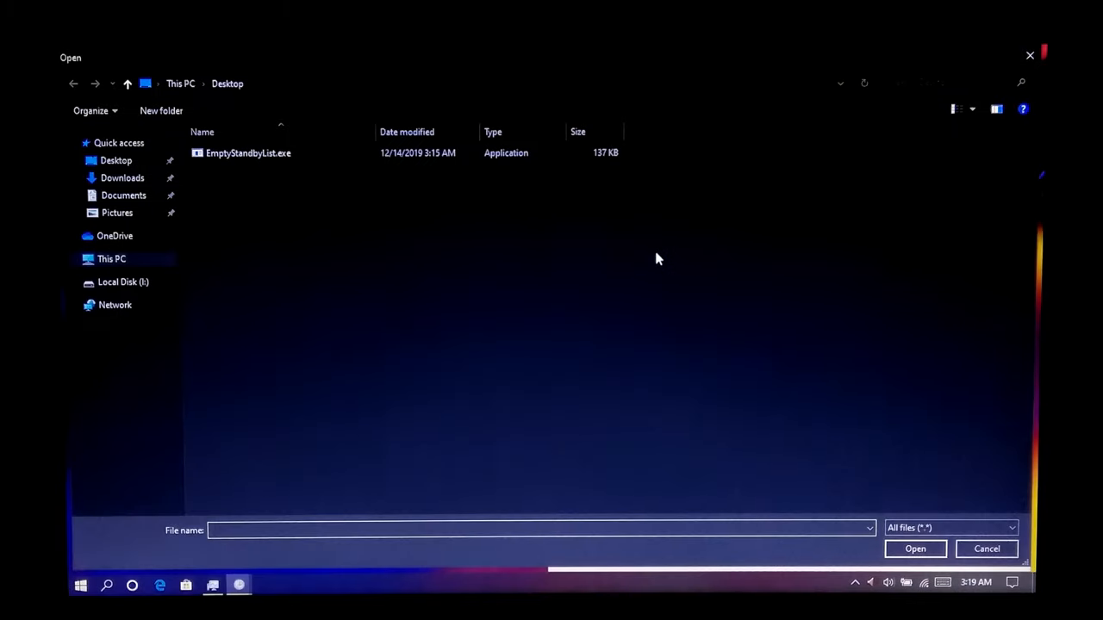
# Step: Select EmptyStandbyList.exe on the Desktop as the action's program
pyautogui.click(248, 152)
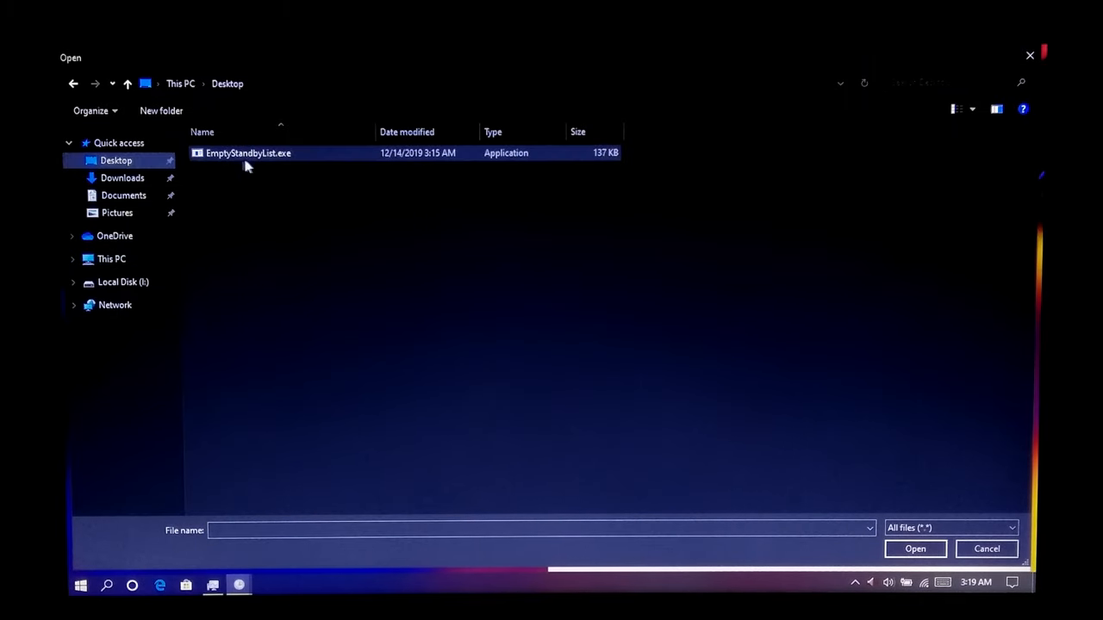
pyautogui.click(248, 152)
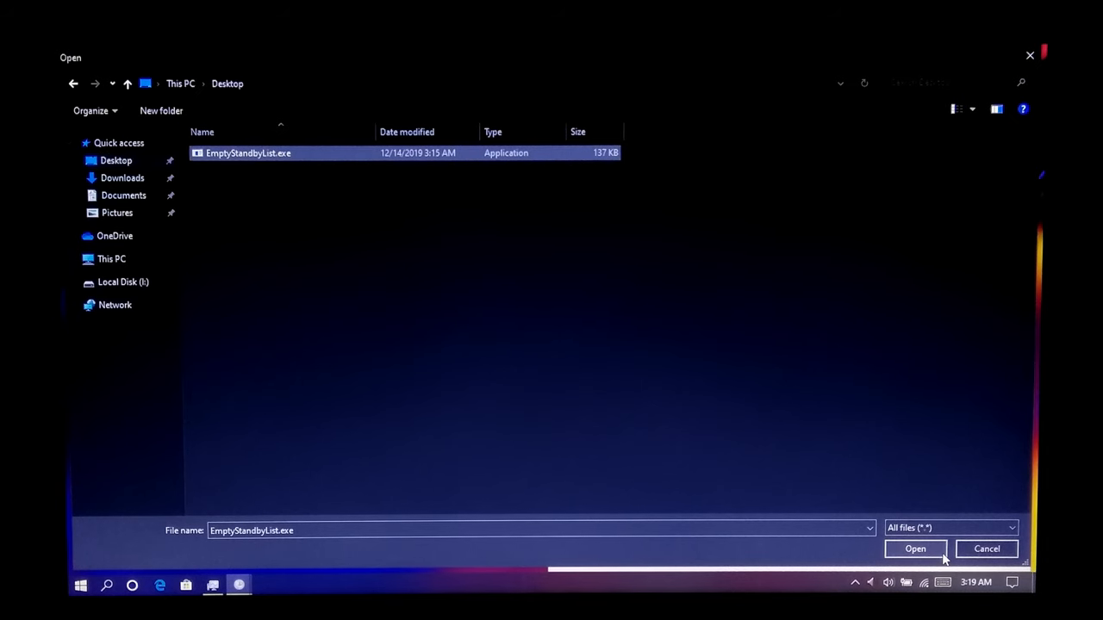
pyautogui.click(913, 548)
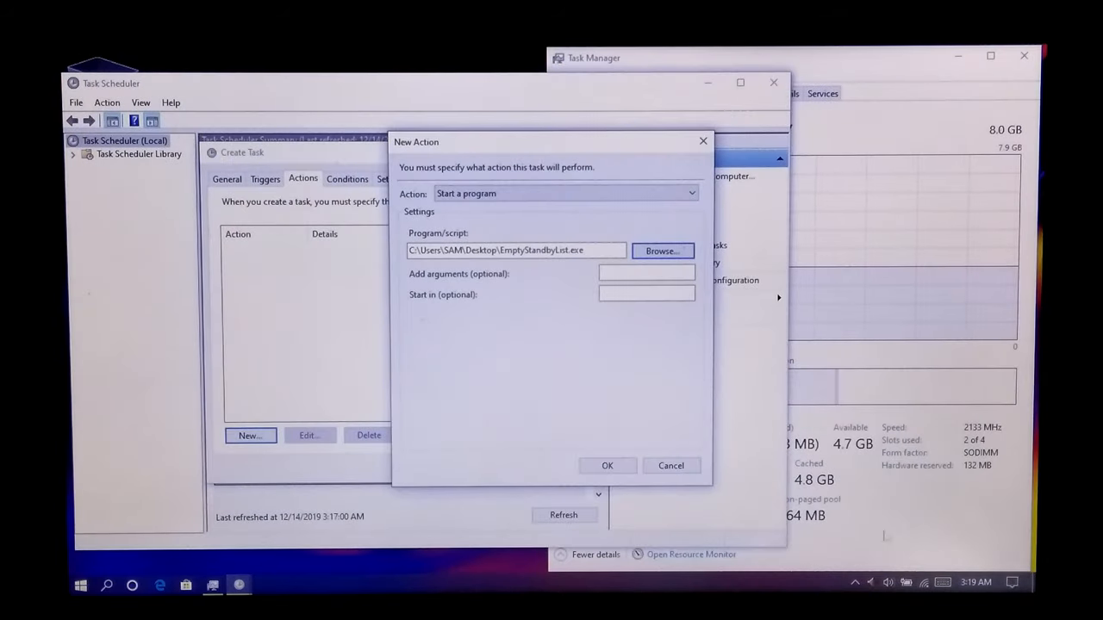
# Step: Confirm the EmptyStandbyList.exe action, review Conditions and Settings, and save the task
pyautogui.click(606, 465)
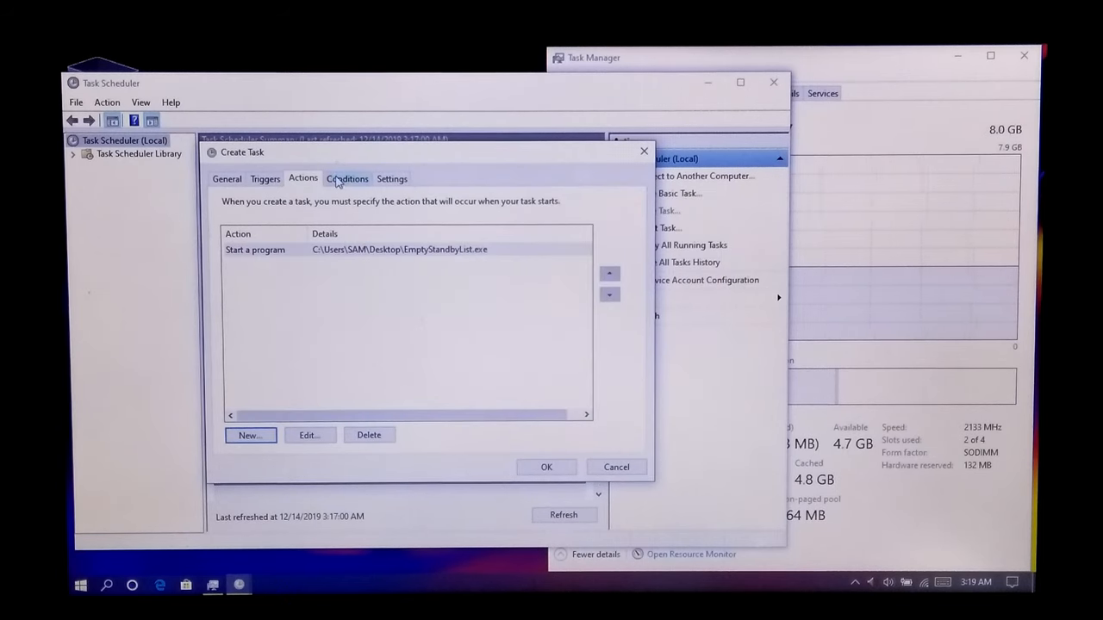
pyautogui.click(348, 177)
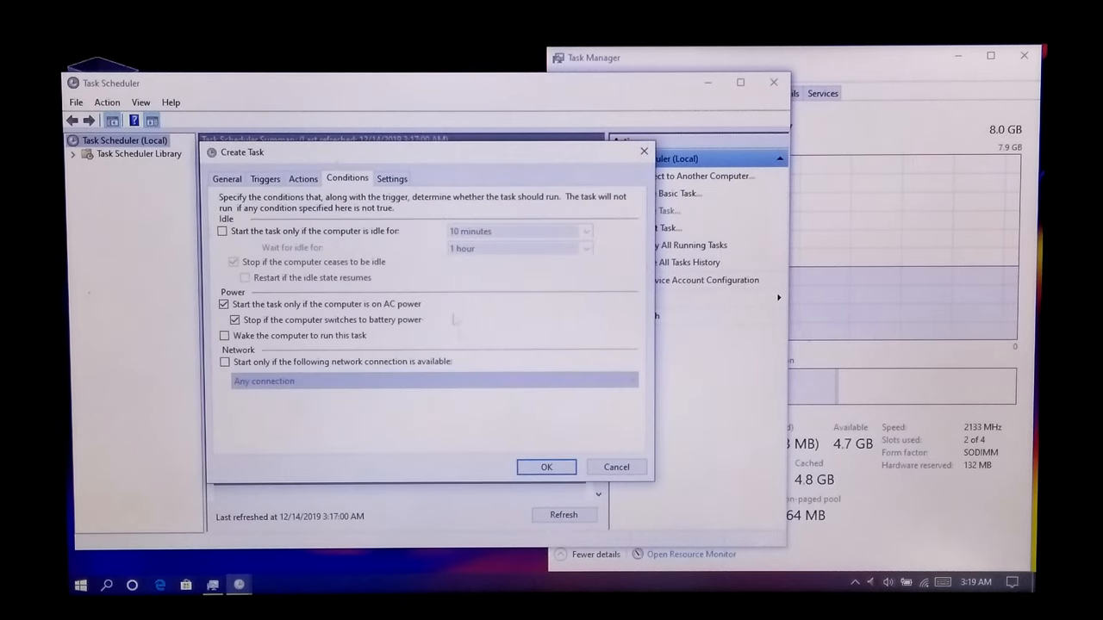
pyautogui.click(393, 178)
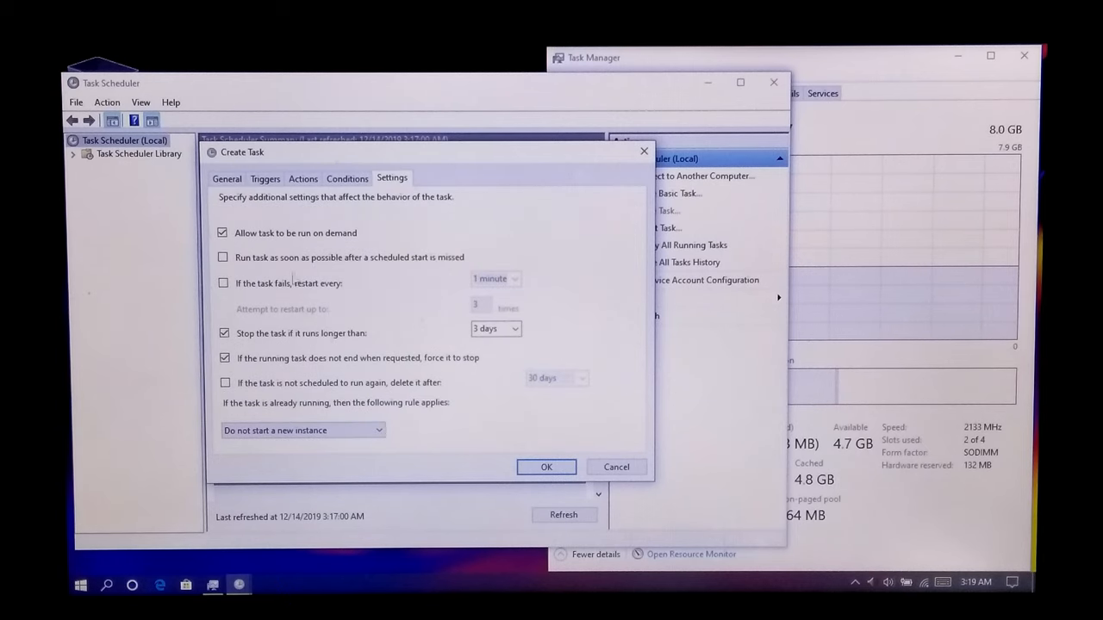
pyautogui.click(227, 178)
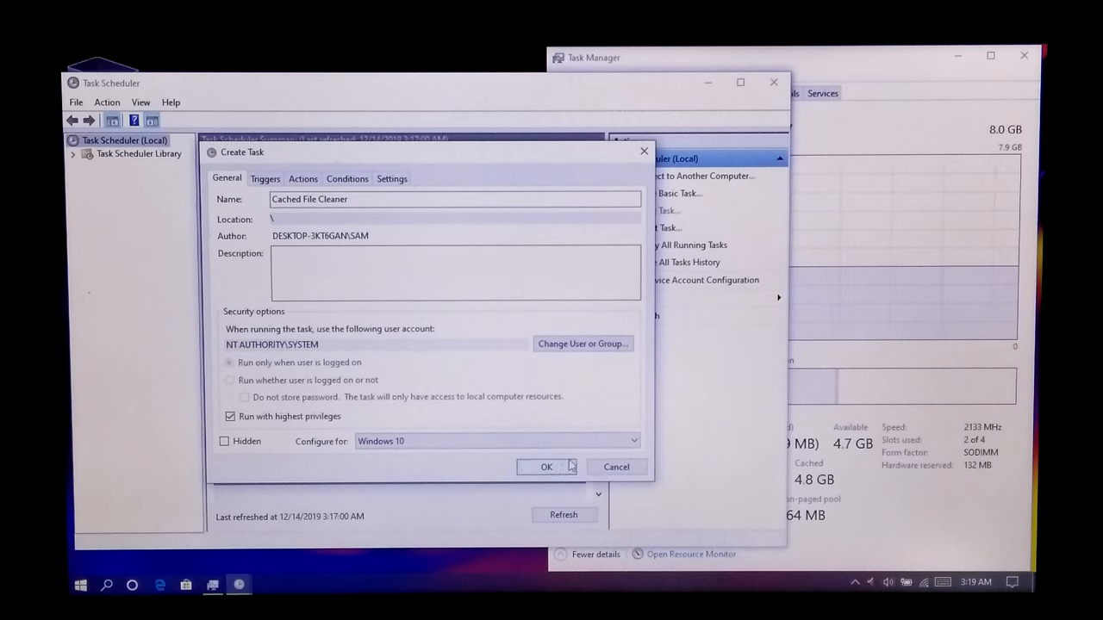
pyautogui.click(546, 465)
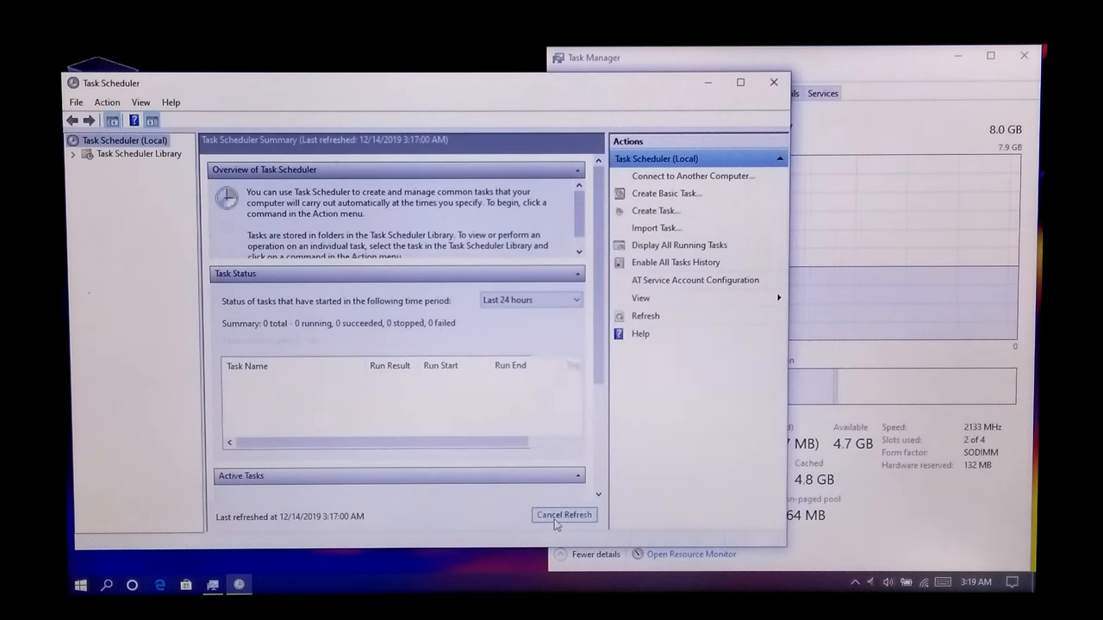
# Step: Refresh the scheduler and list all library tasks, showing Cached File Cleaner as Ready
pyautogui.click(564, 513)
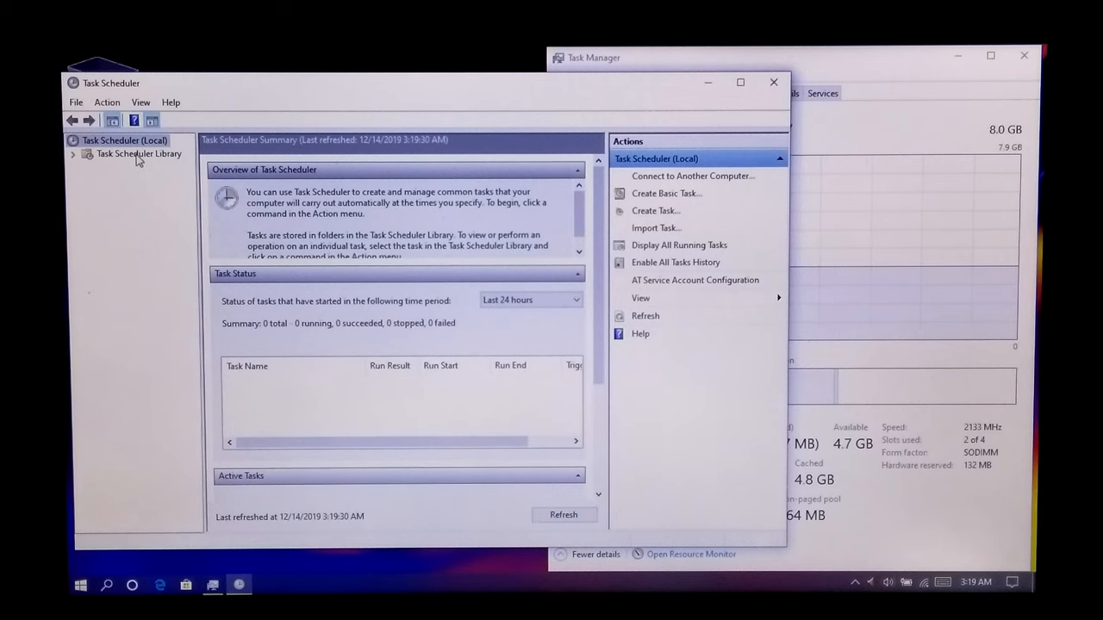
pyautogui.click(137, 154)
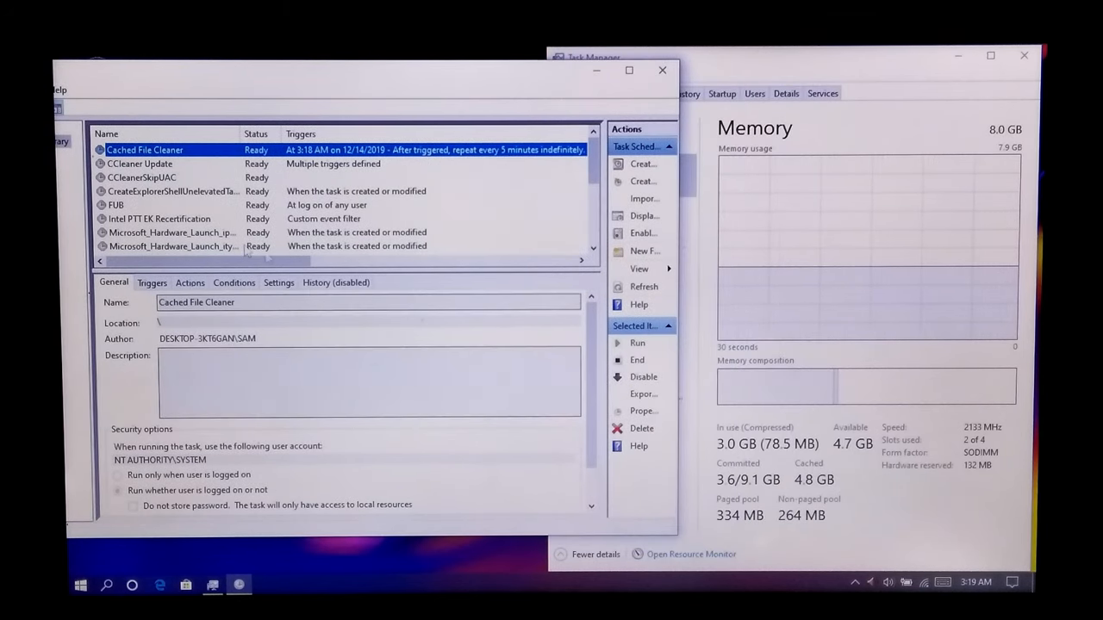
# Step: Run Cached File Cleaner now from its context menu, dropping cached memory to about 160 MB
pyautogui.rightClick(145, 148)
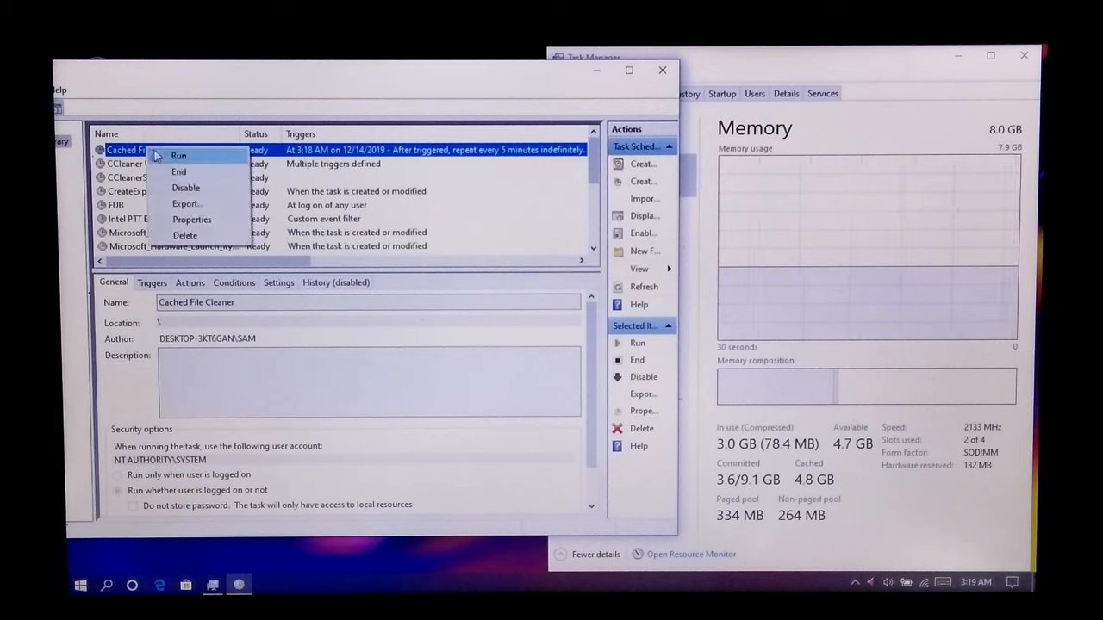
pyautogui.click(180, 155)
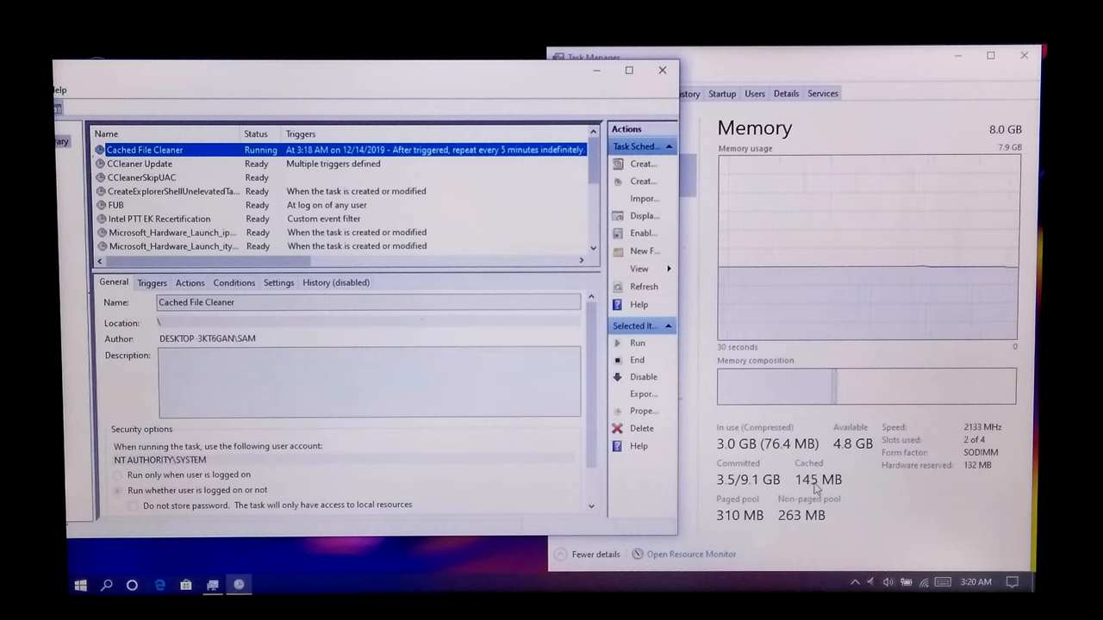
pyautogui.rightClick(145, 148)
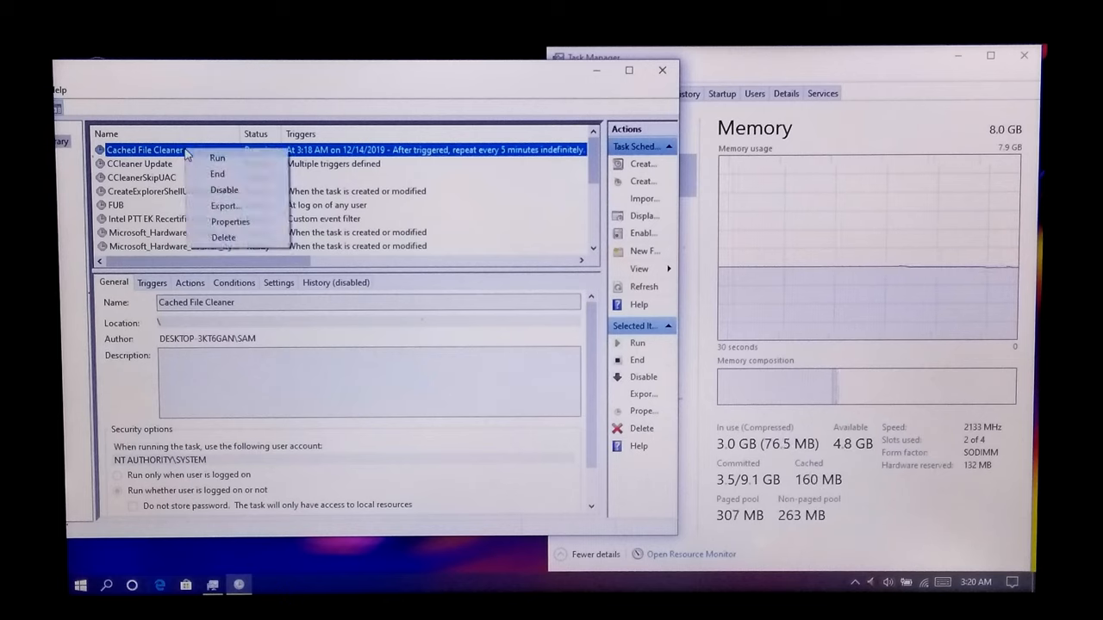
pyautogui.moveTo(224, 189)
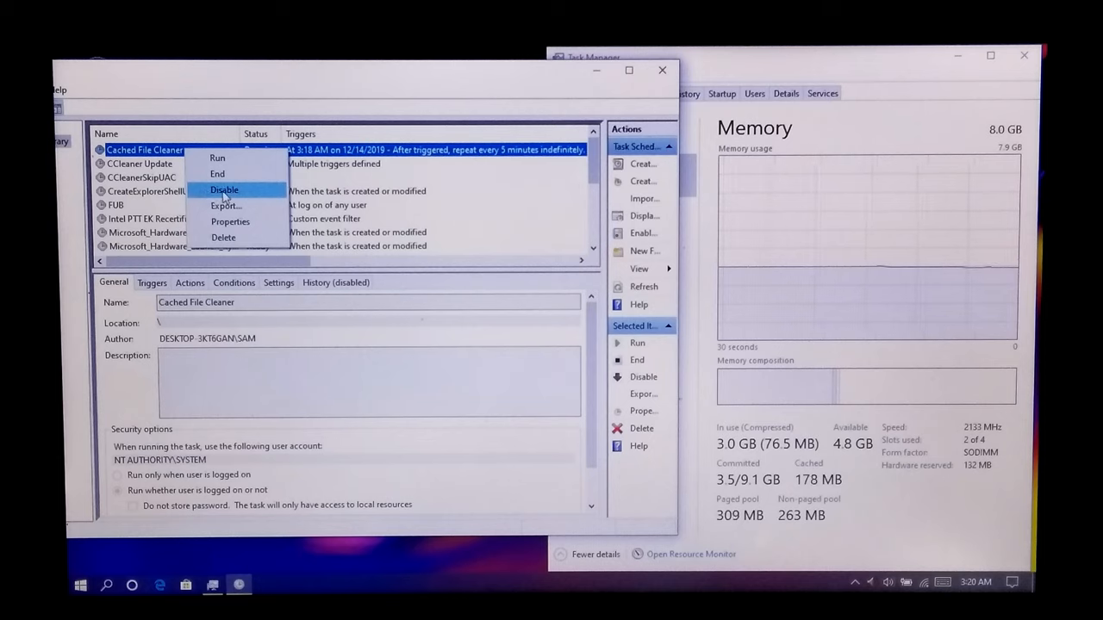
pyautogui.moveTo(224, 238)
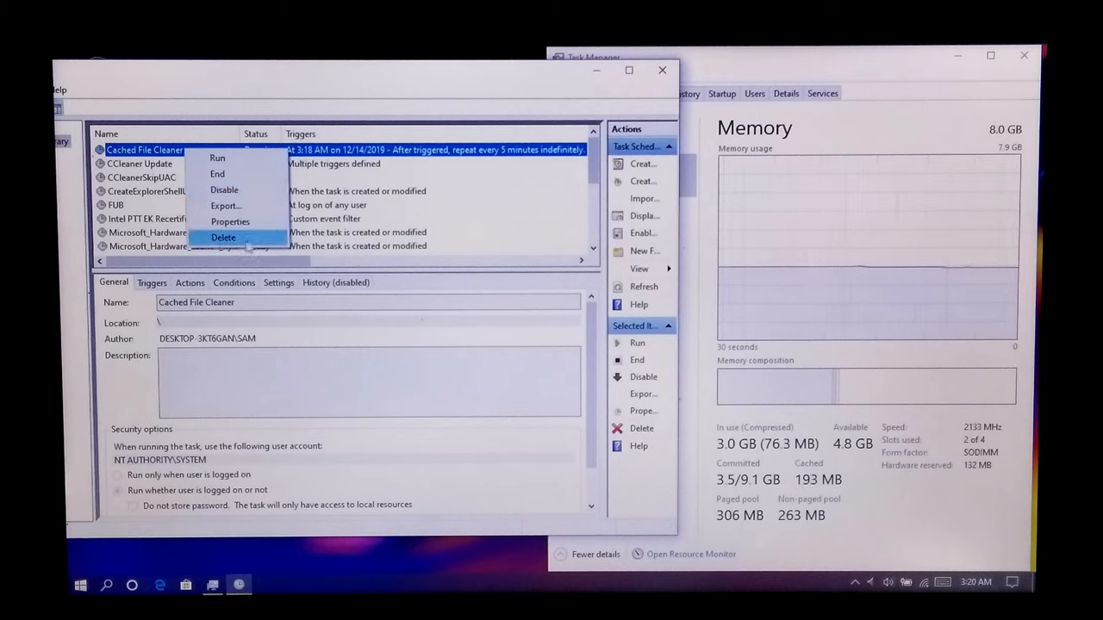